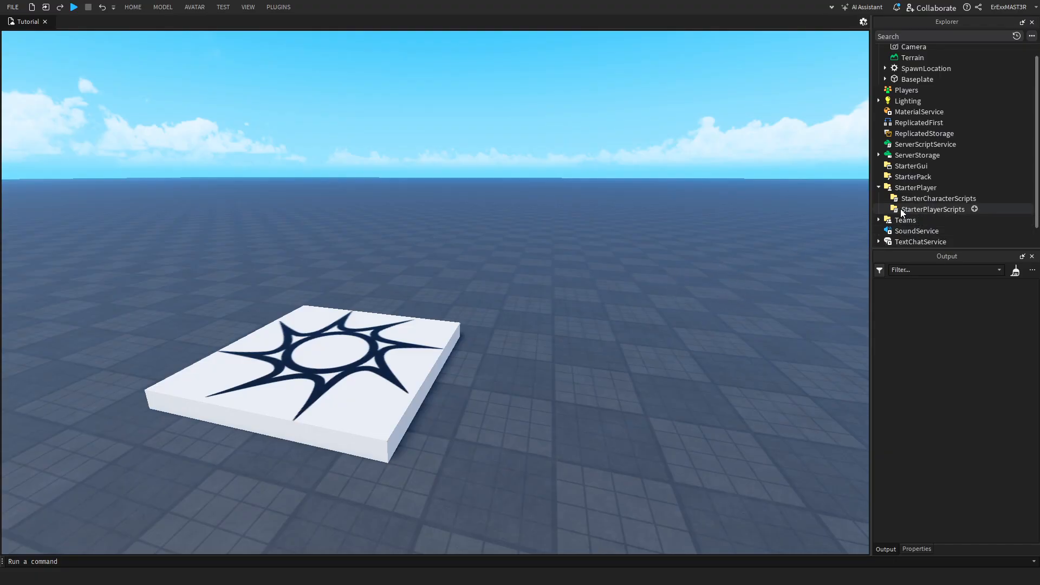
Step: Insert a LocalScript into StarterPlayerScripts, to be named MobileControls
click(975, 209)
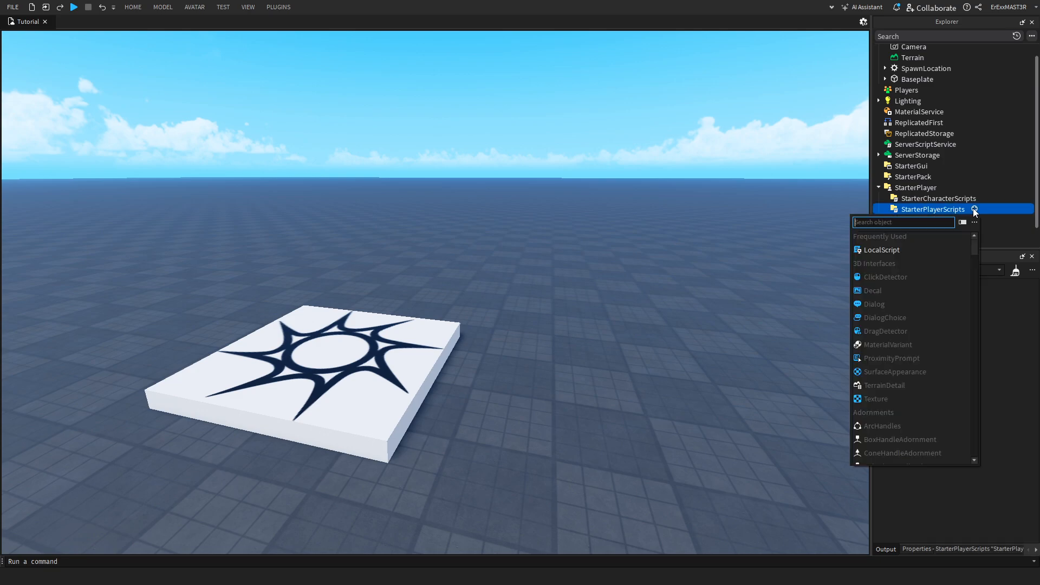
click(881, 250)
text(MobileControls)
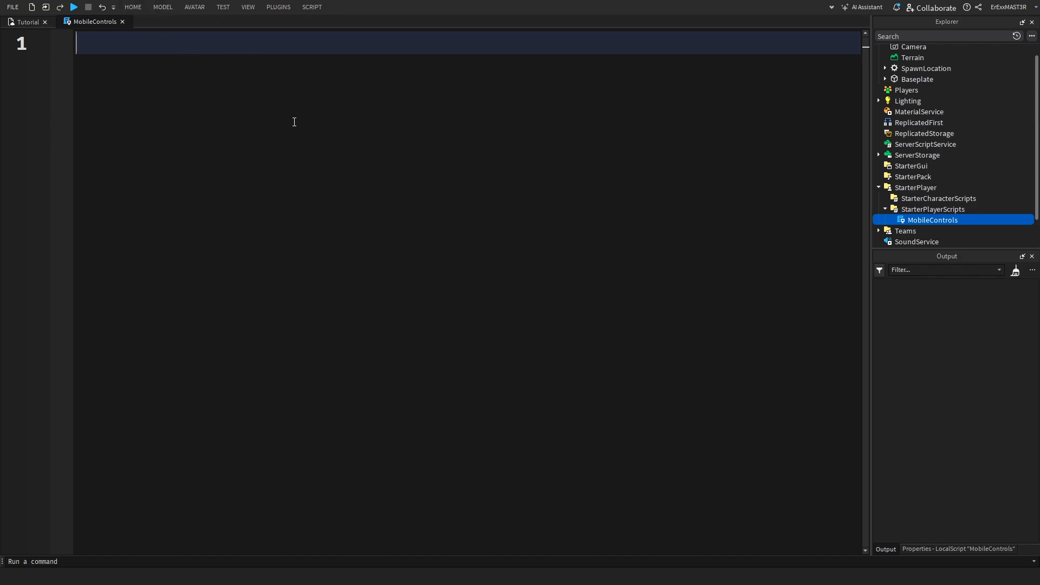
mouse_move(564, 157)
text(sc)
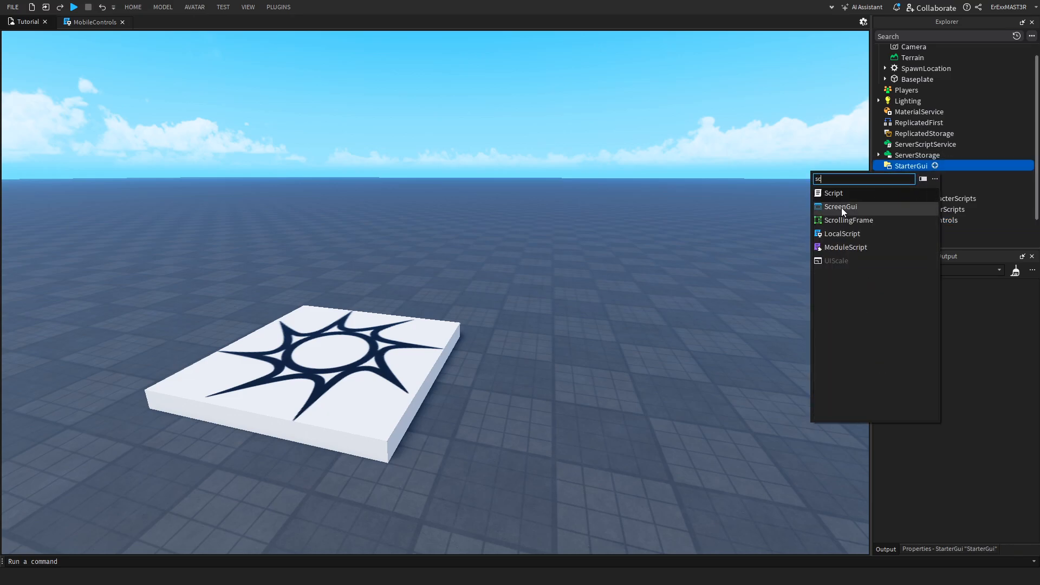
click(840, 206)
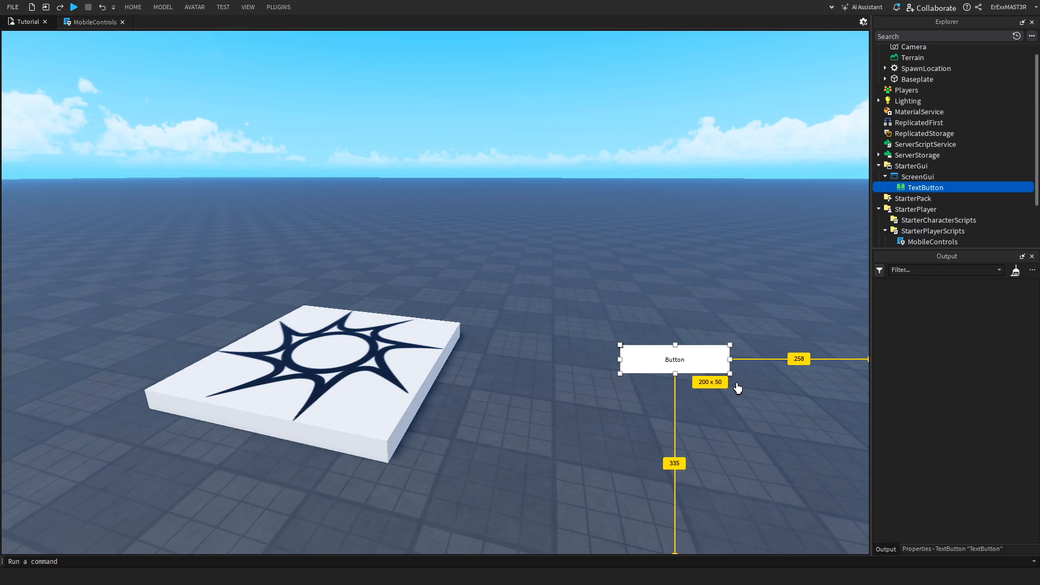
mouse_move(928, 209)
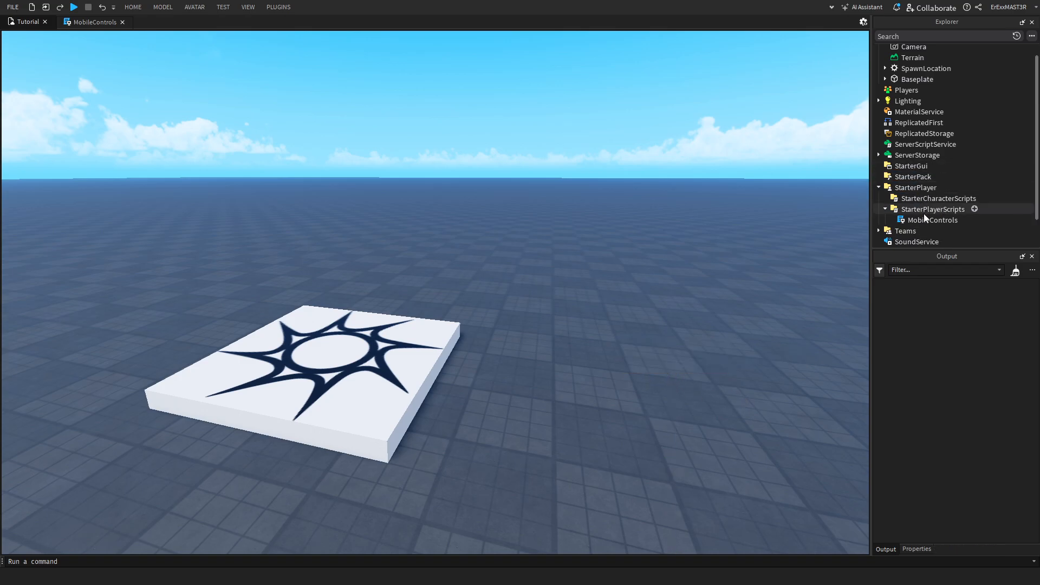
mouse_move(707, 446)
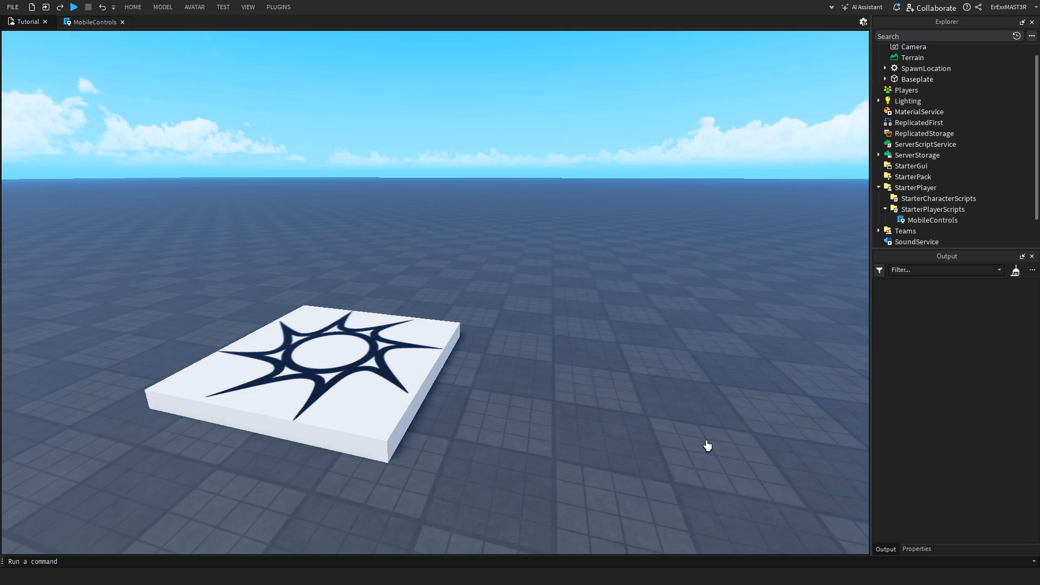
Step: Open MobileControls and add local ContextActionService = game:GetService("ContextActionService")
double_click(931, 219)
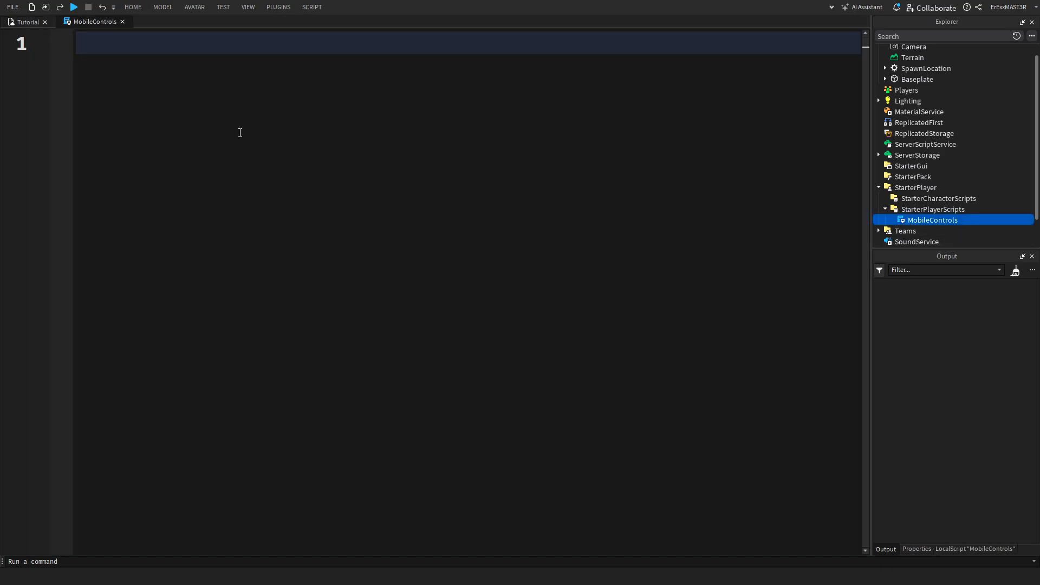
text(local C)
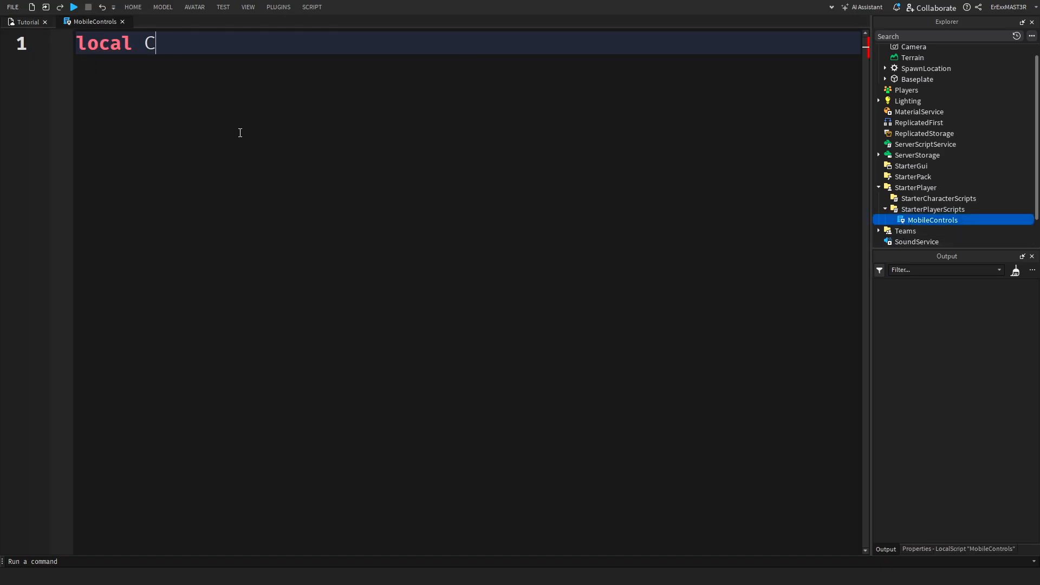
text(ContextActionService = game:GetService("ContextActionService"))
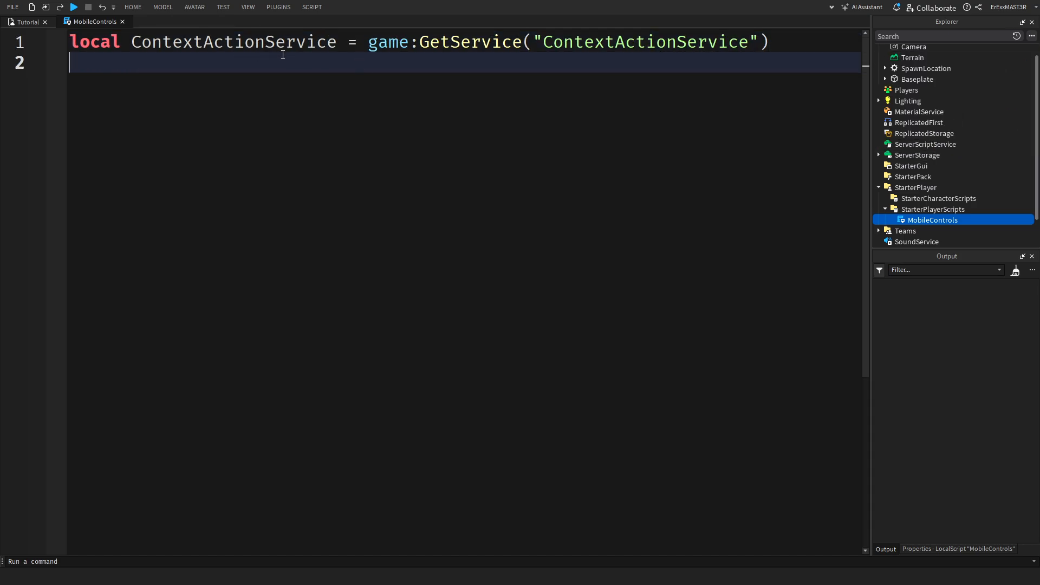
mouse_move(290, 75)
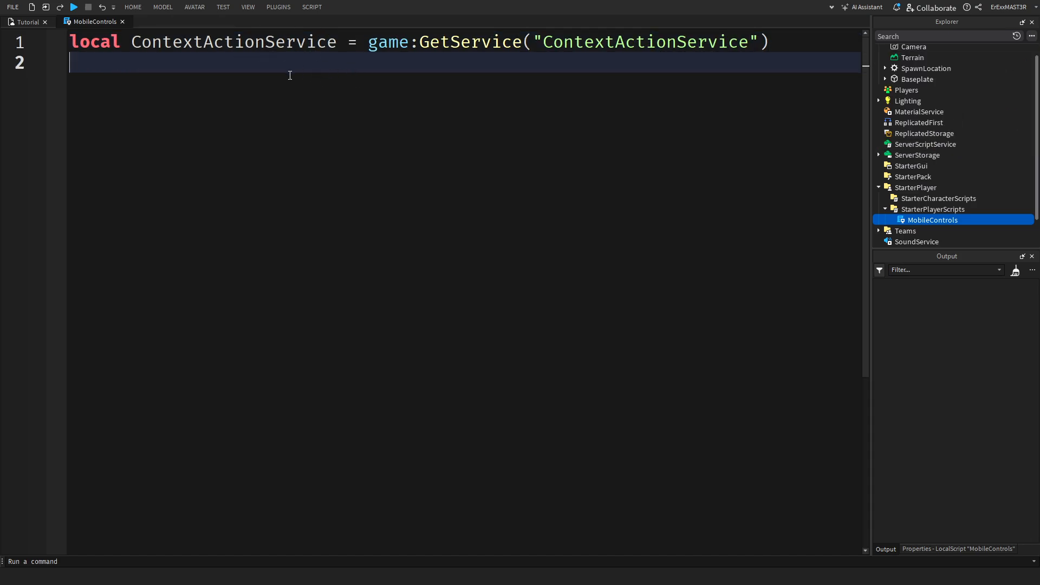
mouse_move(865, 216)
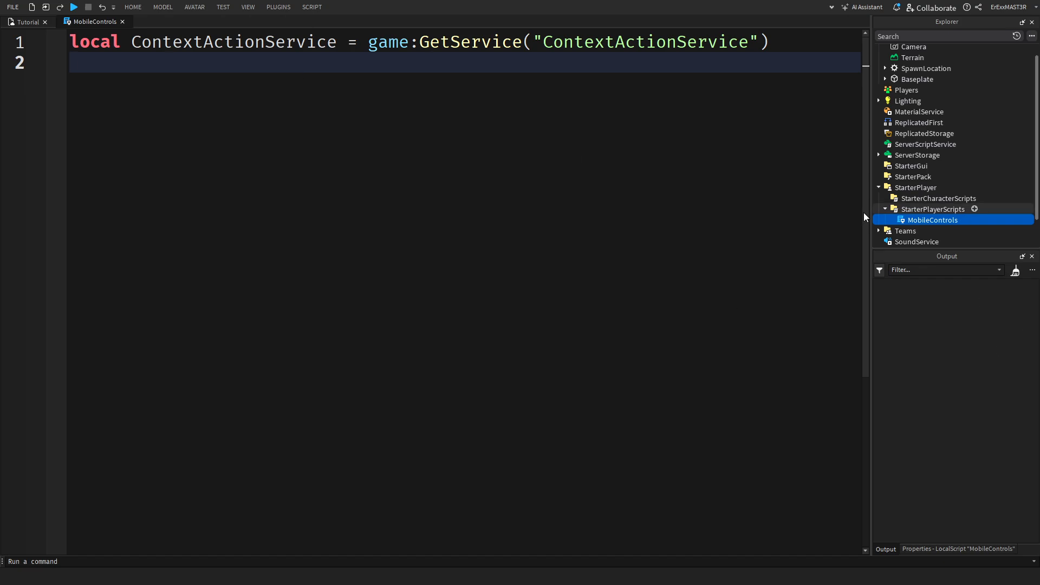
Step: Set Key to Enum.KeyCode.E and write a Drop function printing "Item Dropped!"
text(local)
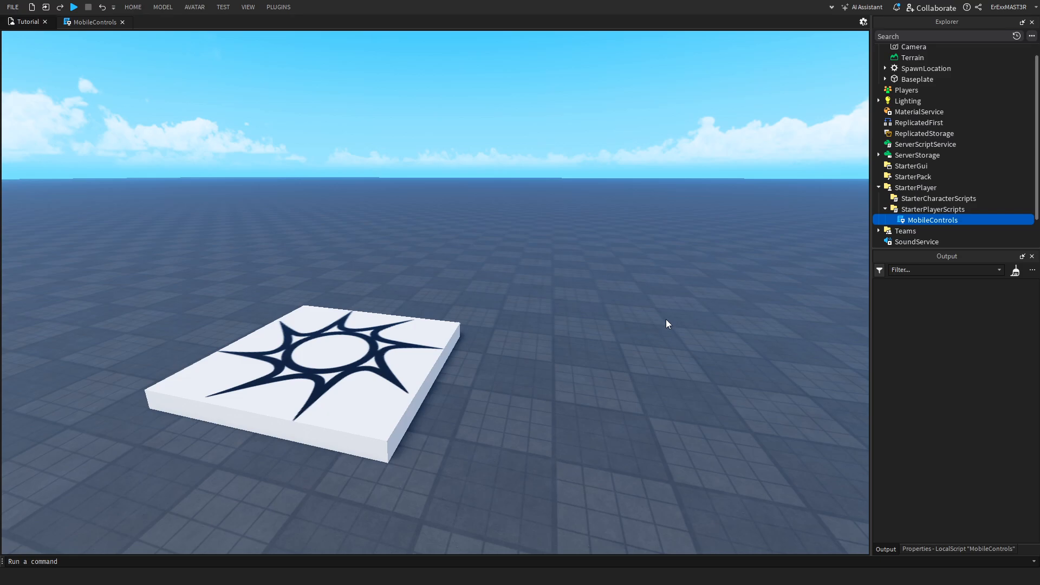
mouse_move(677, 487)
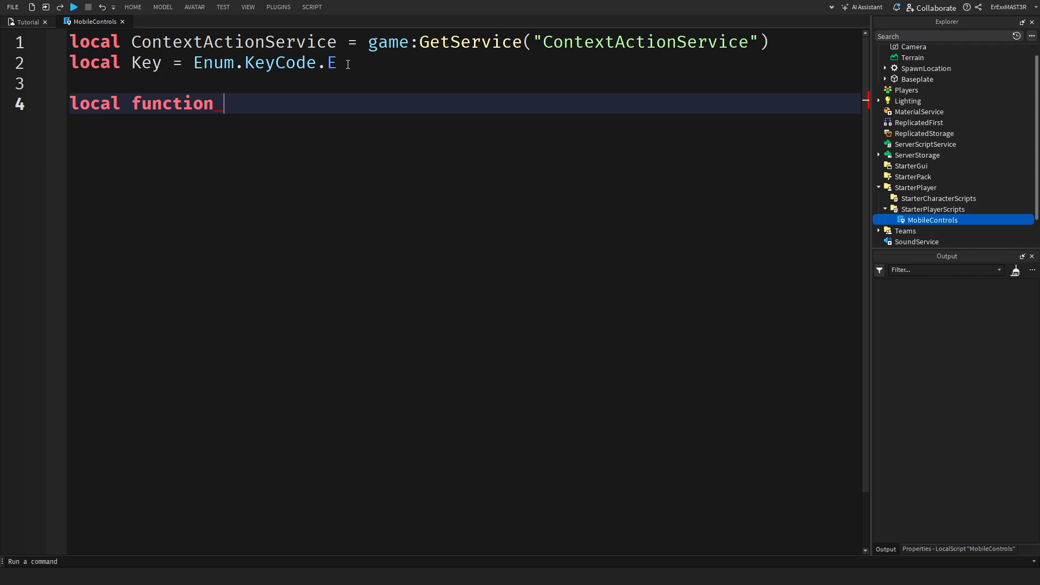
text(Drop()
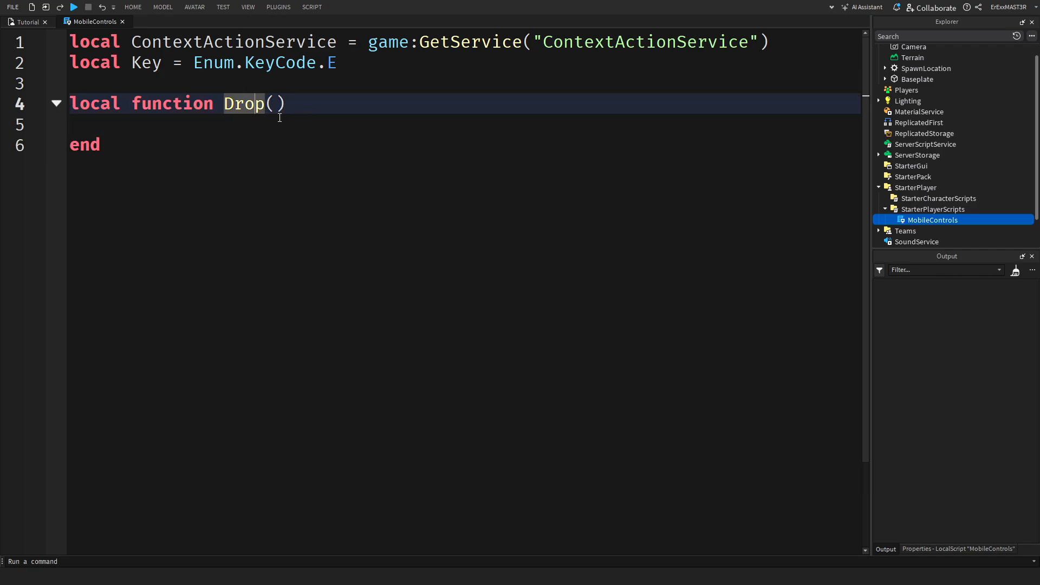
text(print(""))
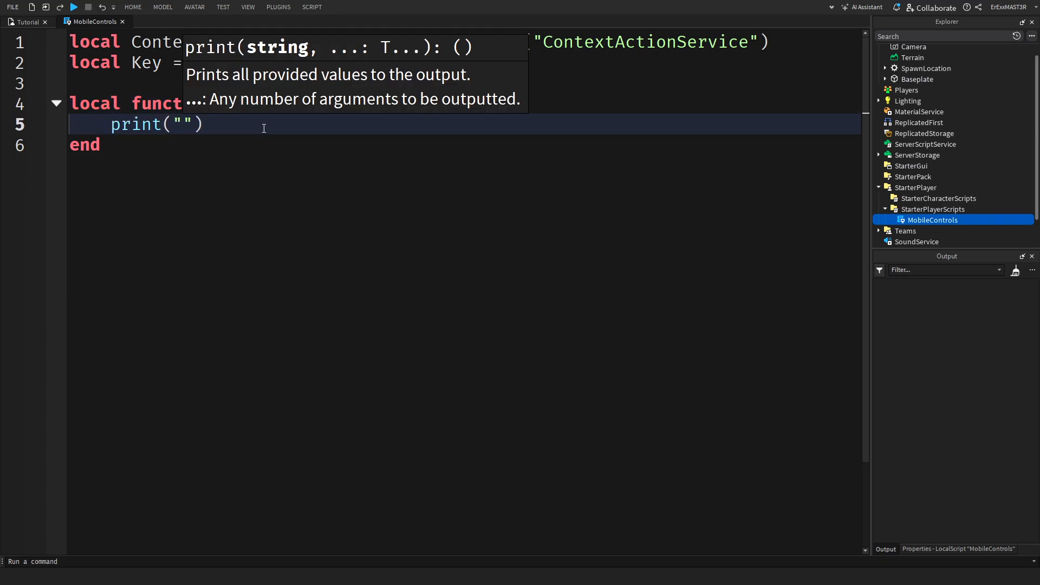
text(Item Dropped!)
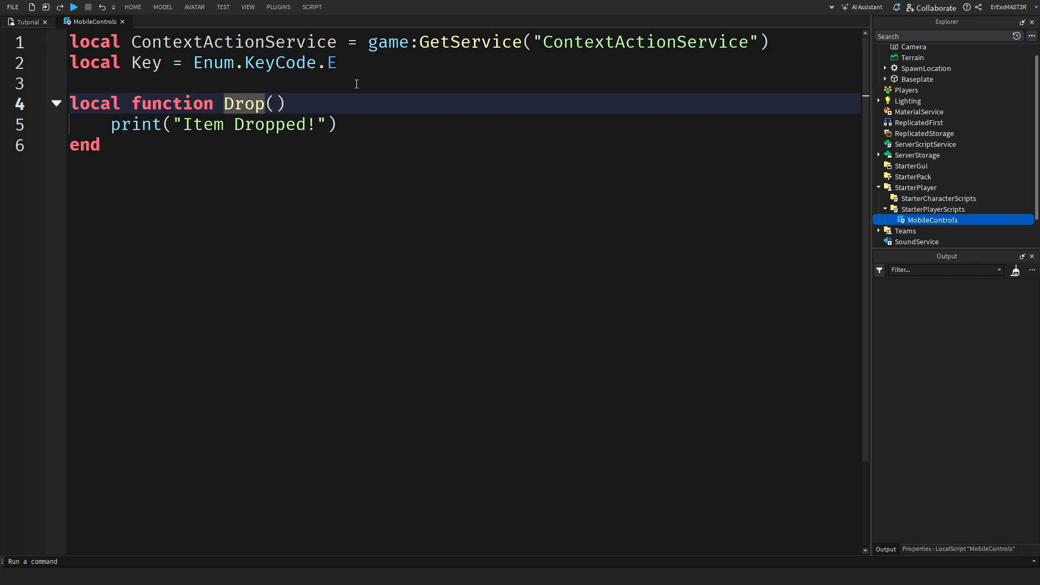
click(100, 145)
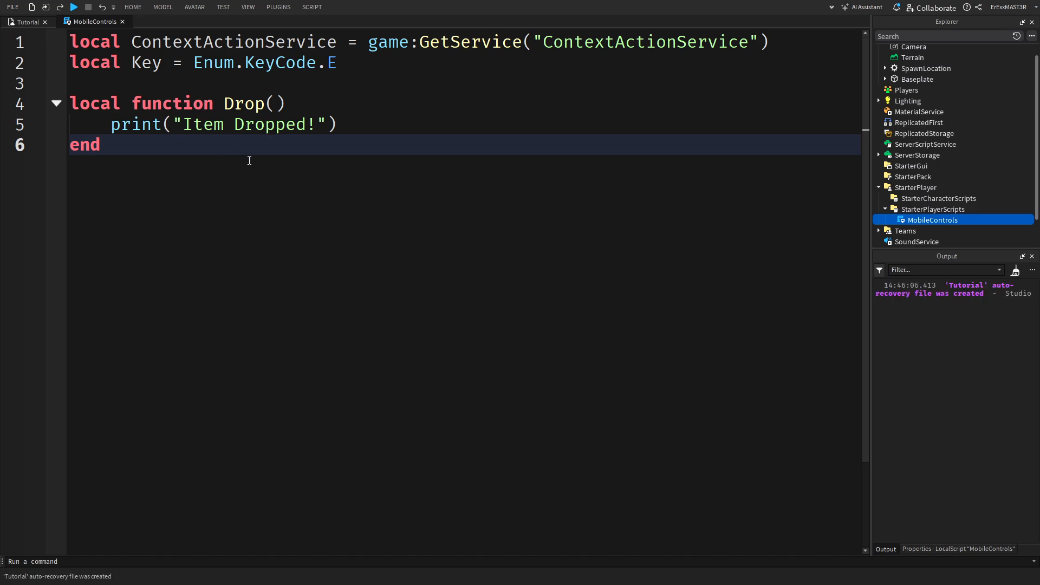
Step: Write HandleInput(actionName, inputState, inputObj) calling Drop when inputState is Enum.UserInputState.Begin
text(local function)
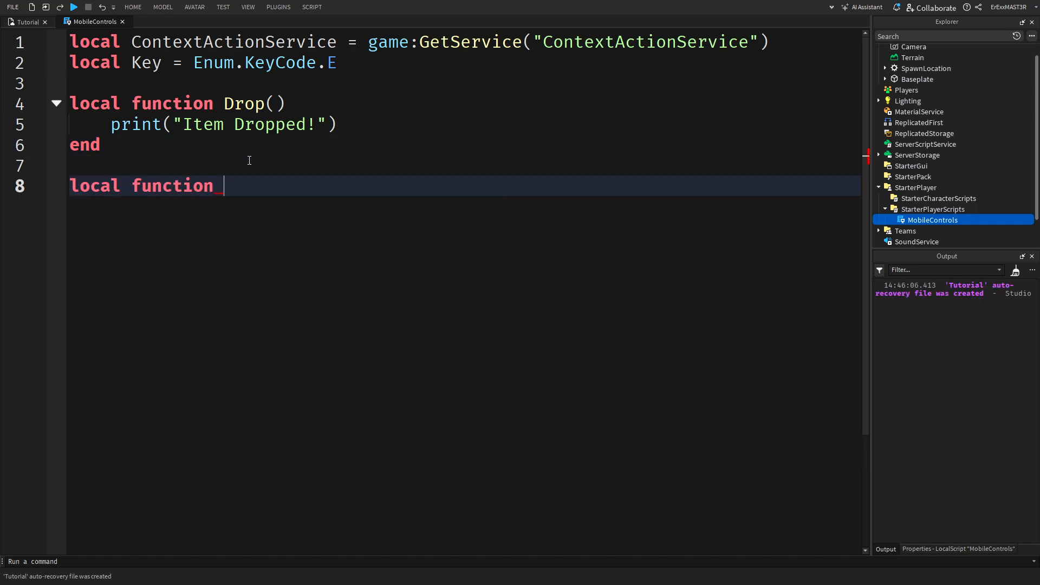
text(HandleIUn)
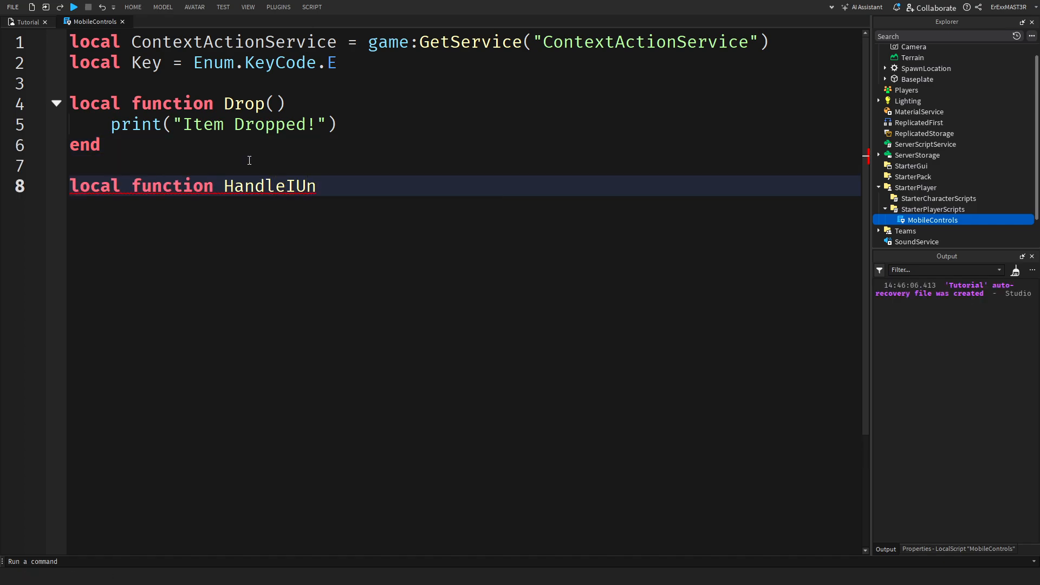
text(put(actionNam)
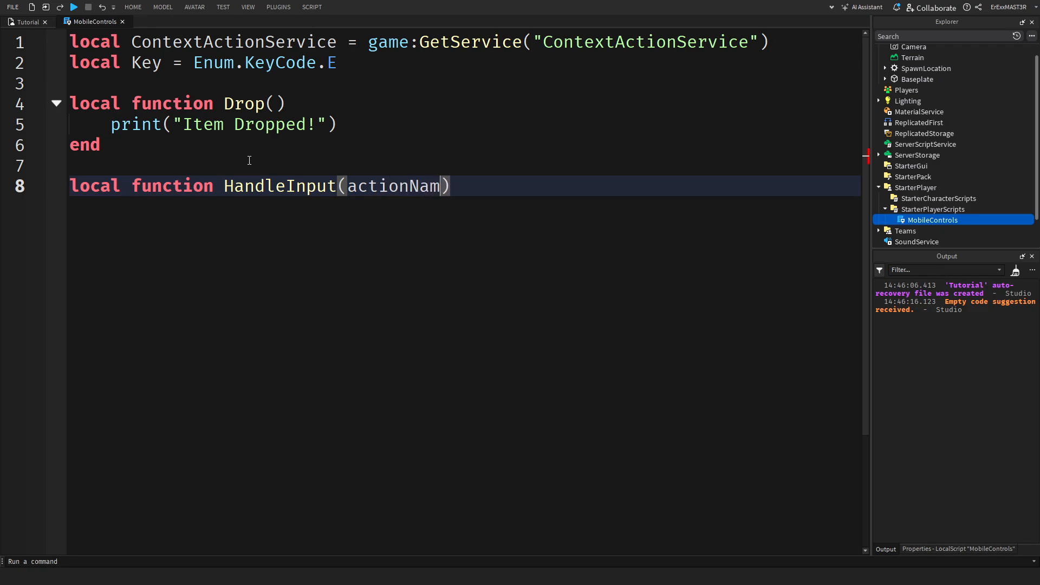
text(e, inputSt)
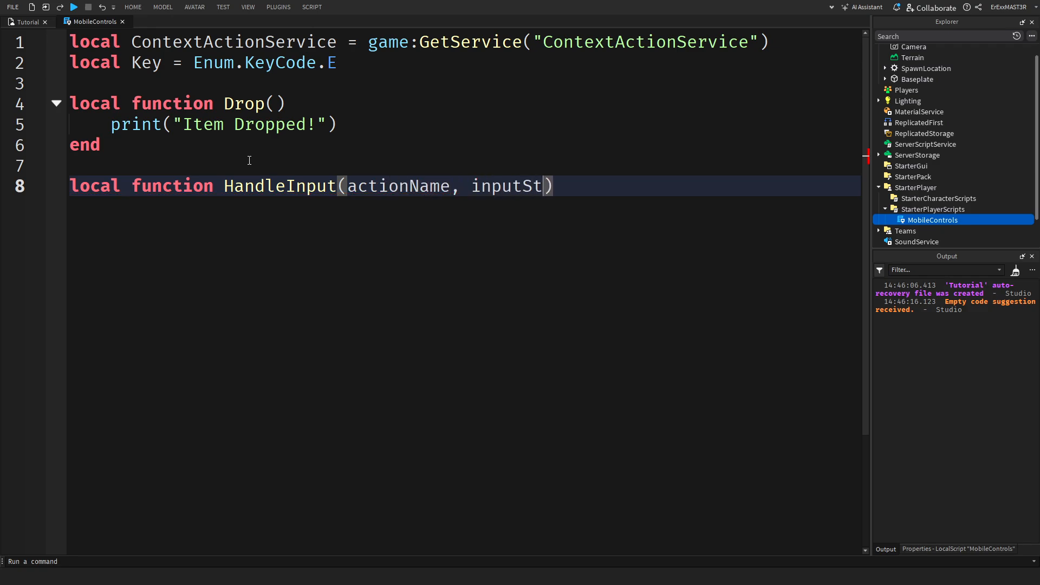
text(ate, i)
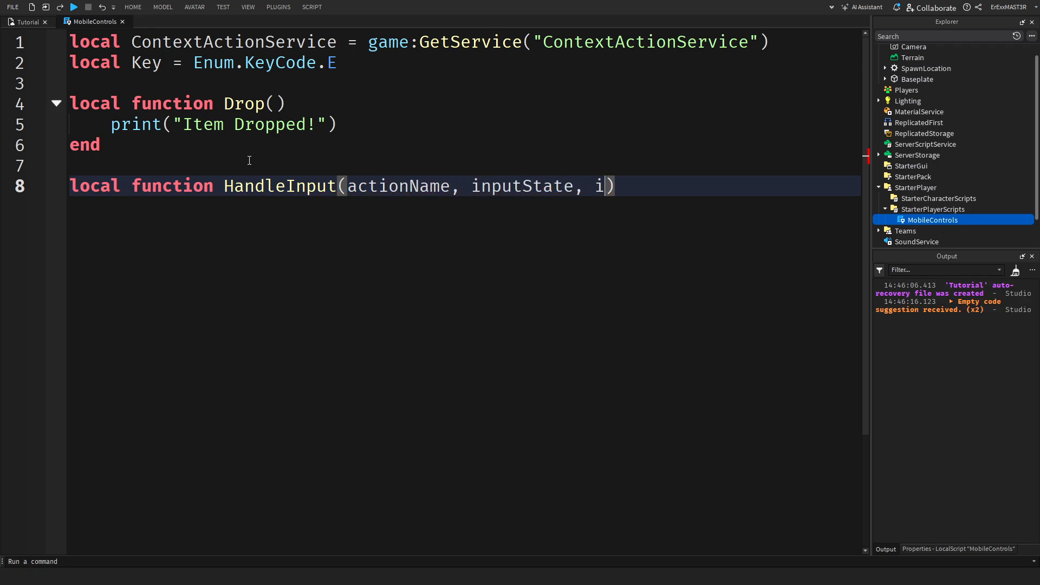
text(nputObj))
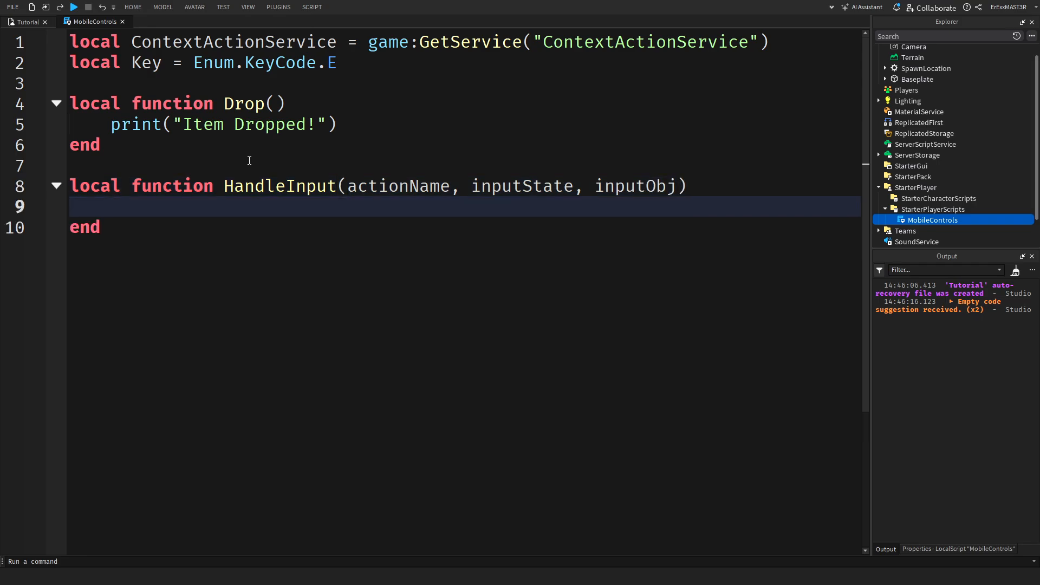
text(if inputState == Enum.)
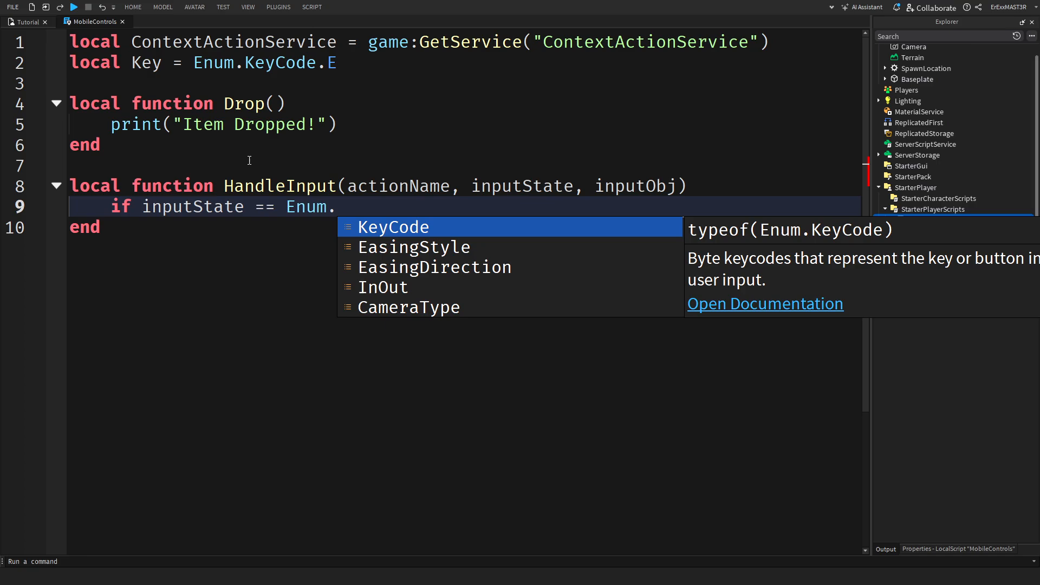
text(UserInputState)
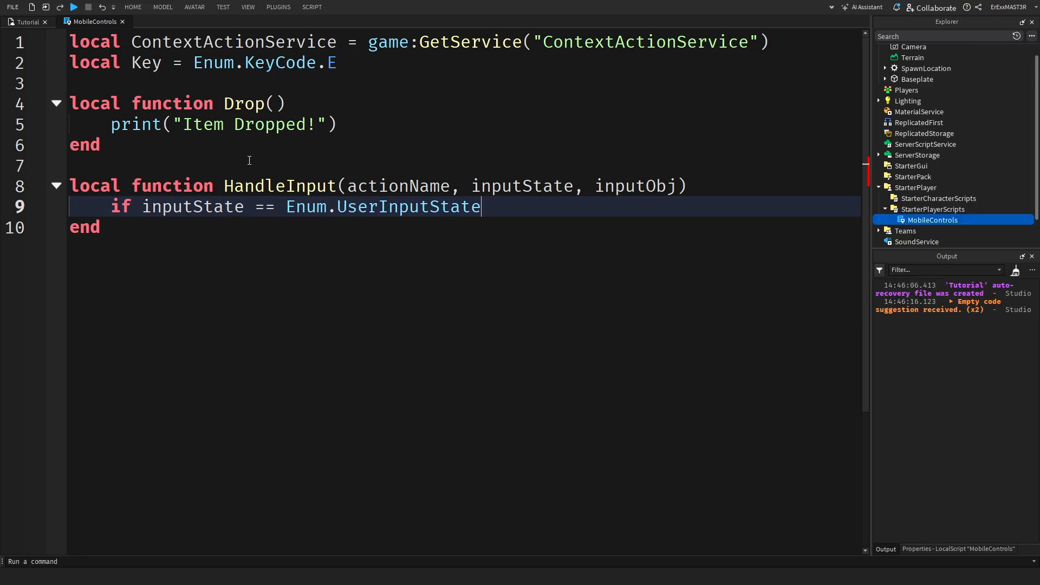
text(.b)
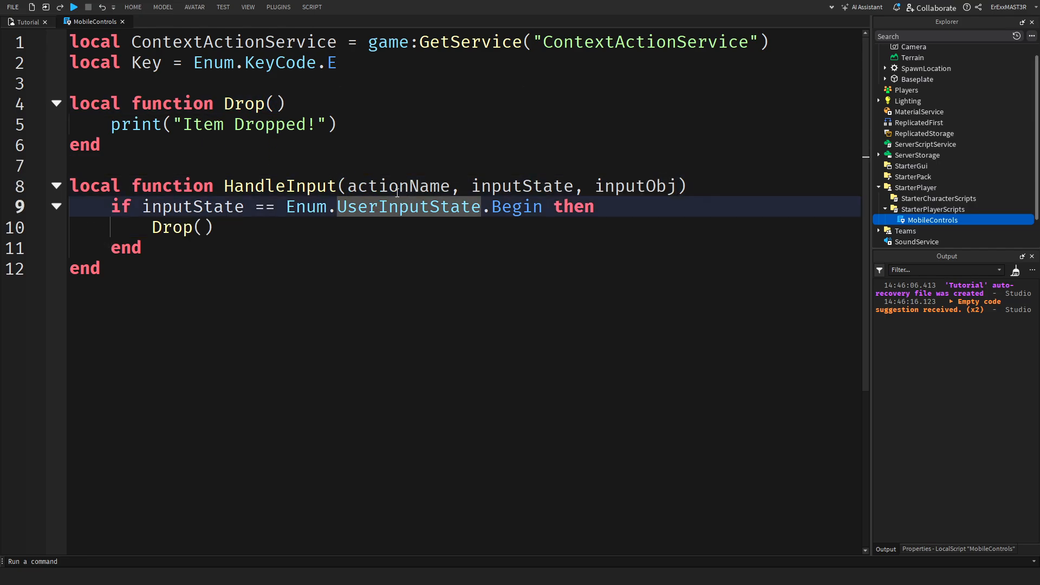
Step: Add ContextActionService:BindAction("DropItem", HandleInput, true, Key) below the function
click(281, 248)
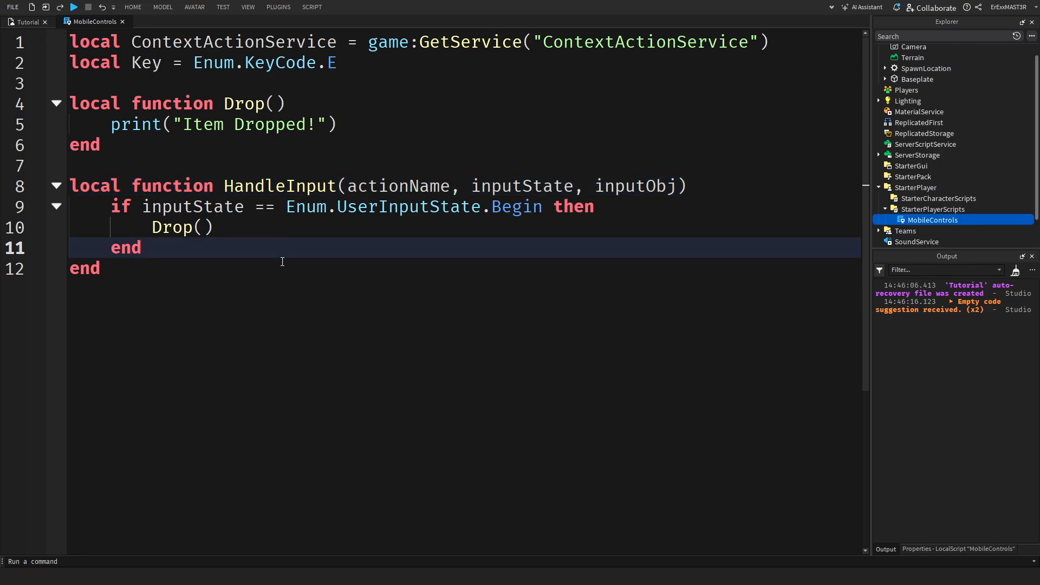
text(ContextActionService)
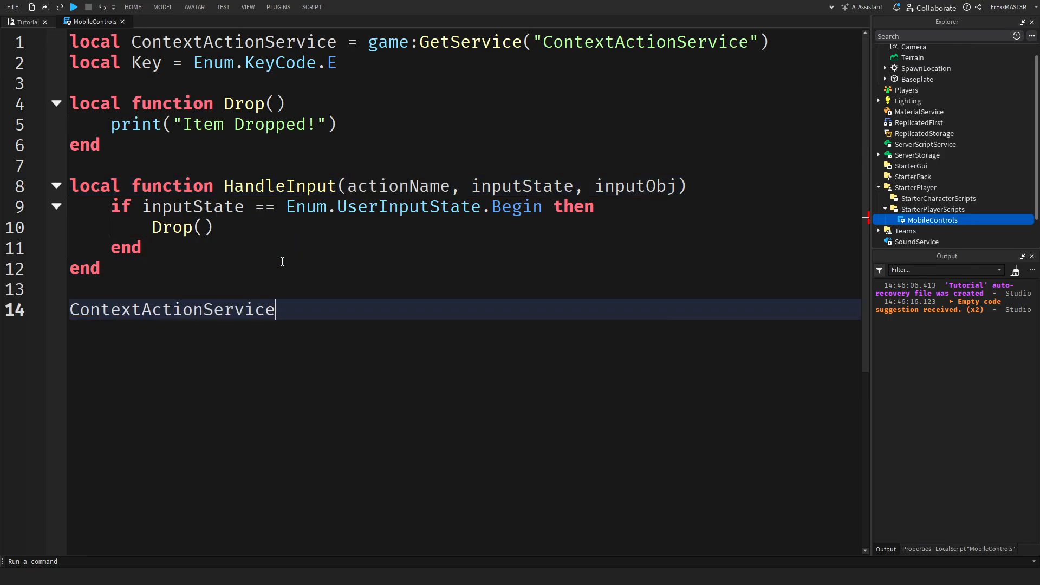
text(:B)
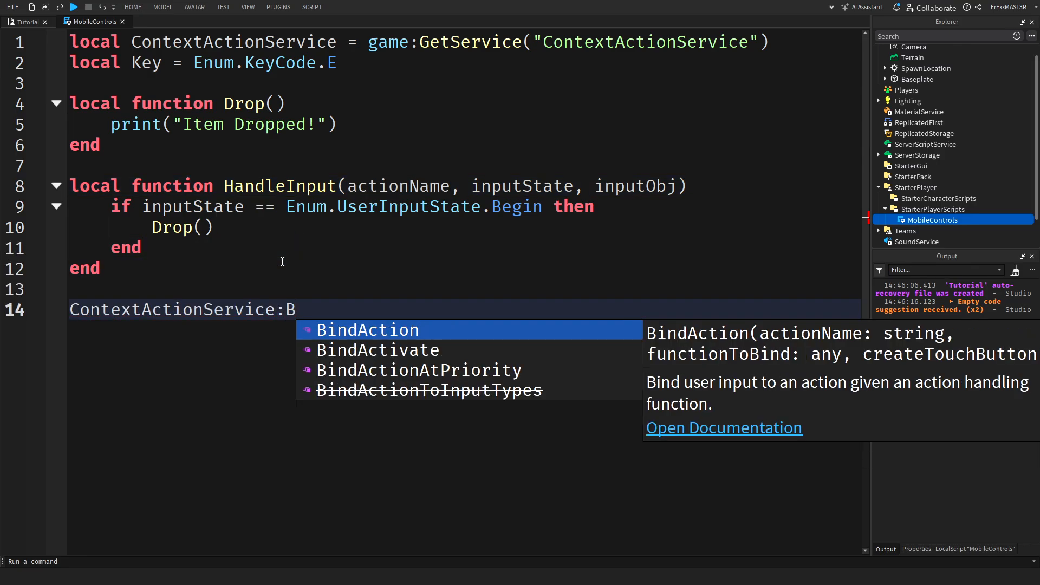
click(367, 330)
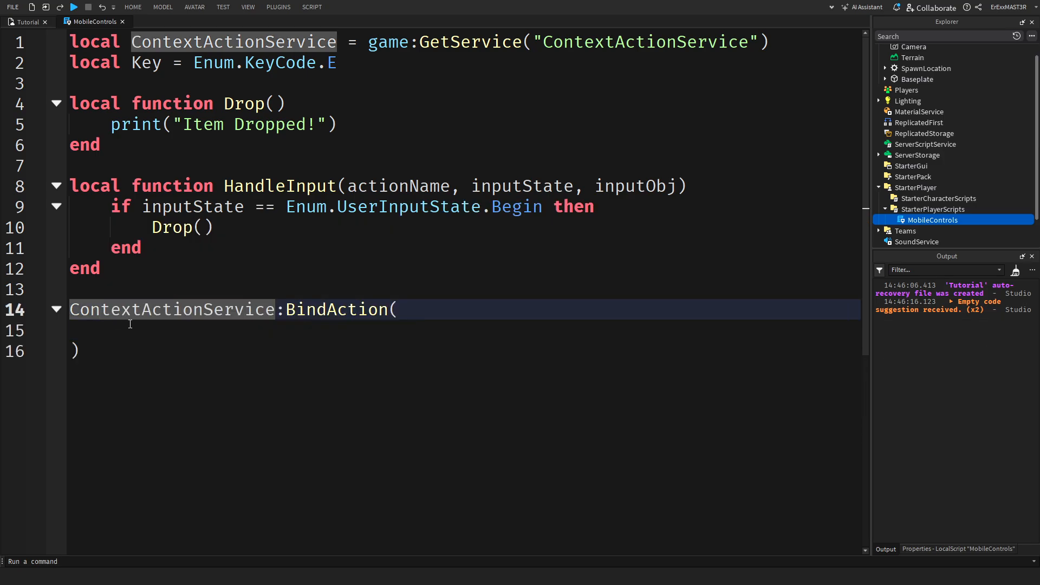
text("DropIte")
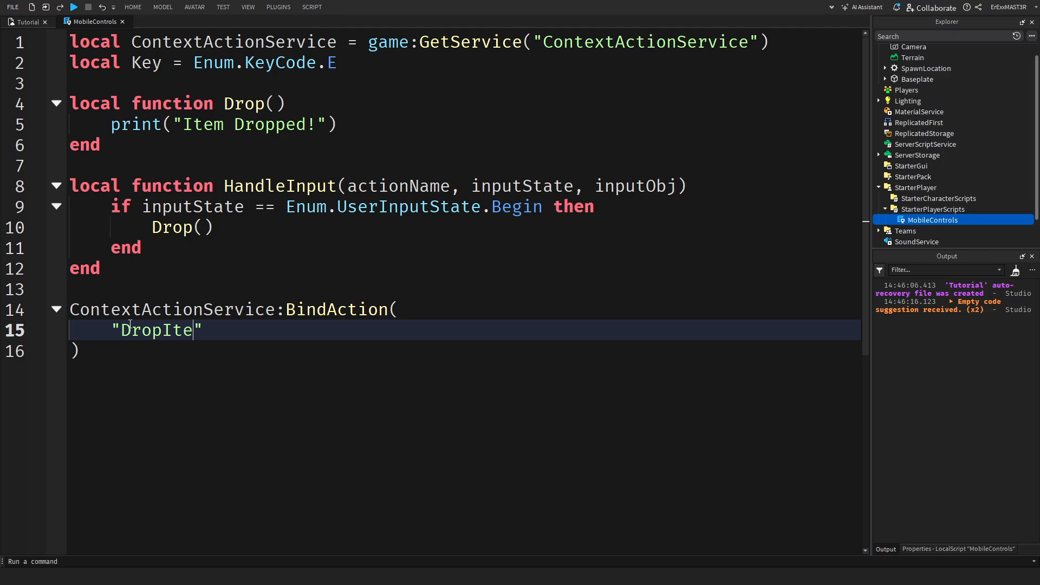
key(enter)
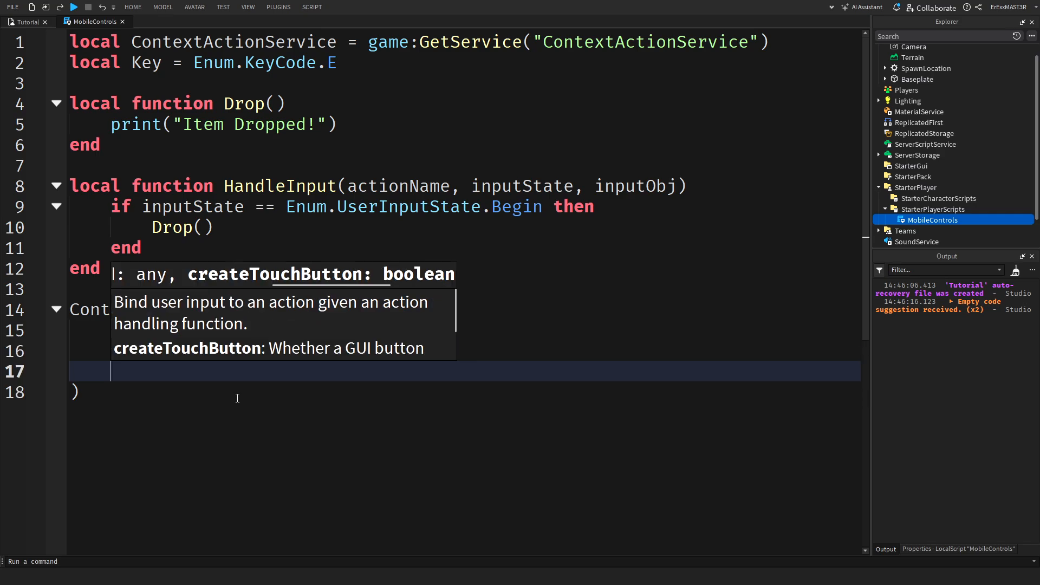
text(true,)
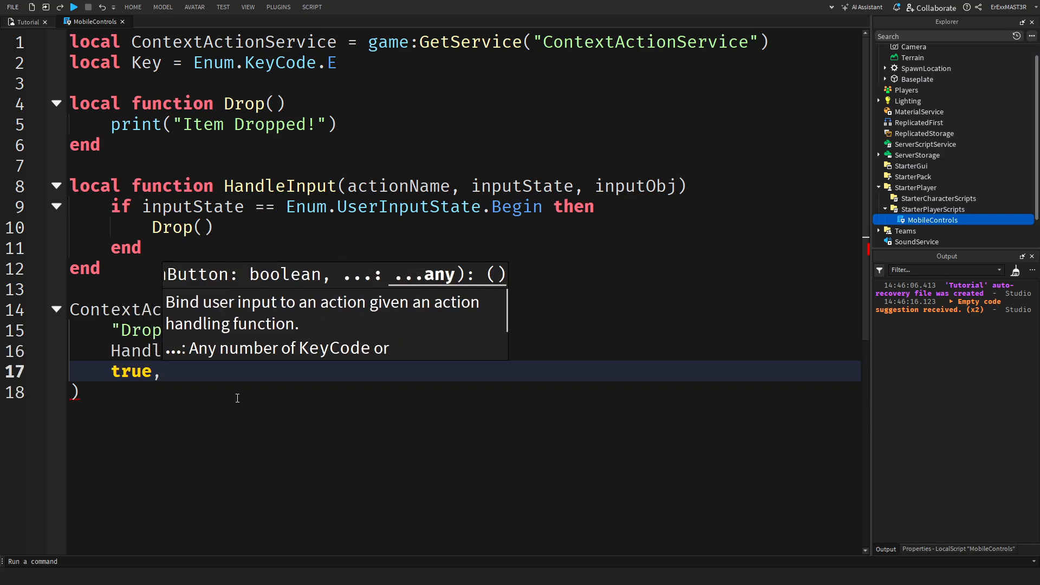
text(Drop)
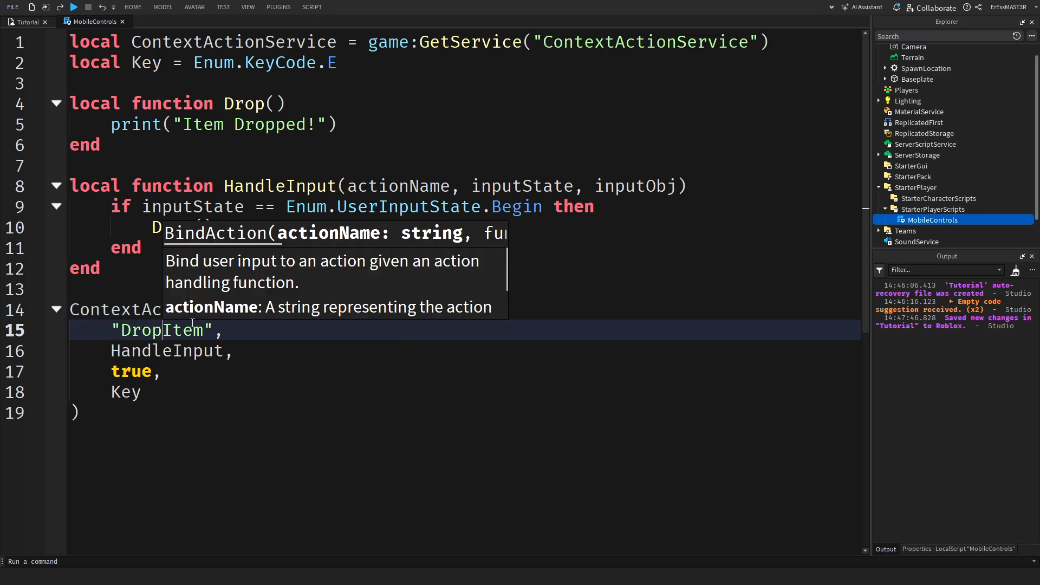
mouse_move(388, 250)
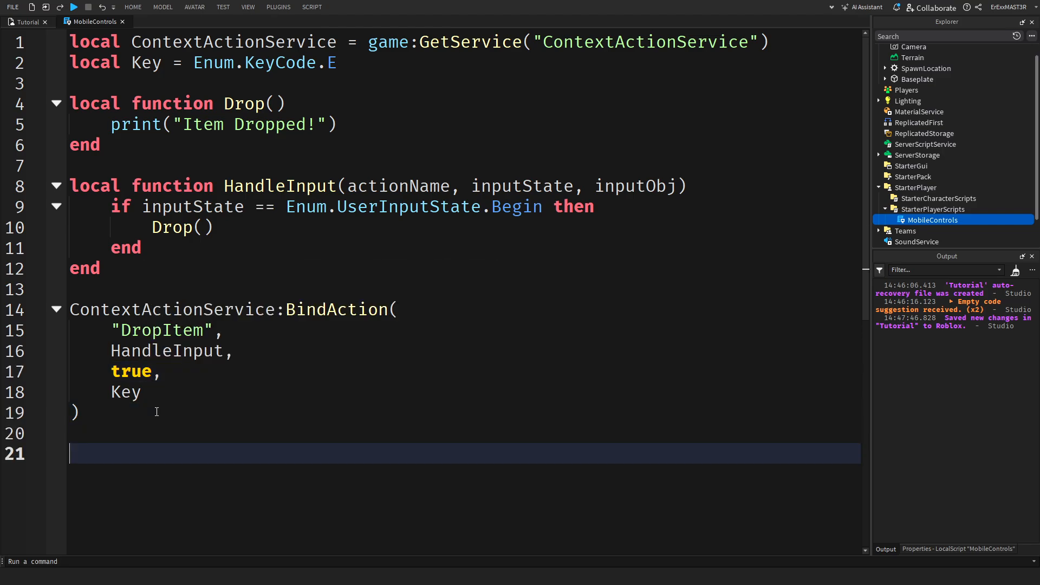
Step: Add ContextActionService:SetTitle("DropItem", "Drop") and begin a task.wait line
text(co)
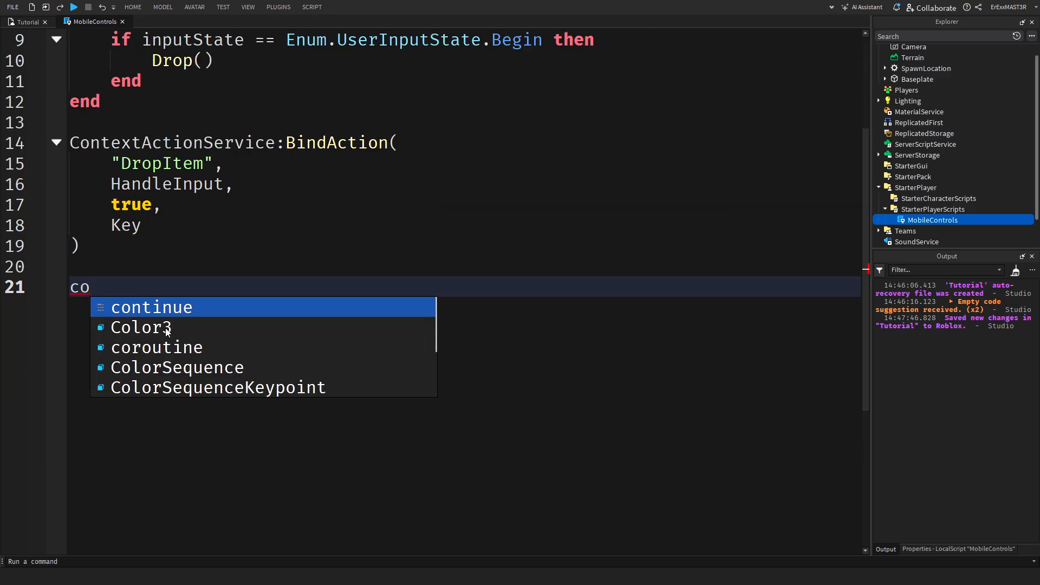
text(ntextActionService:SetTitle()
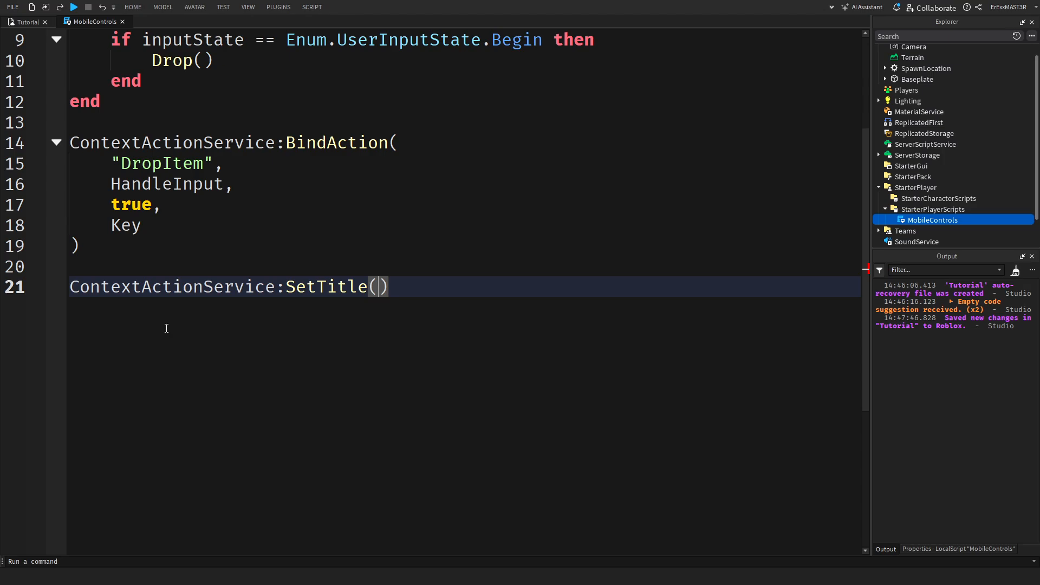
key(Backspace)
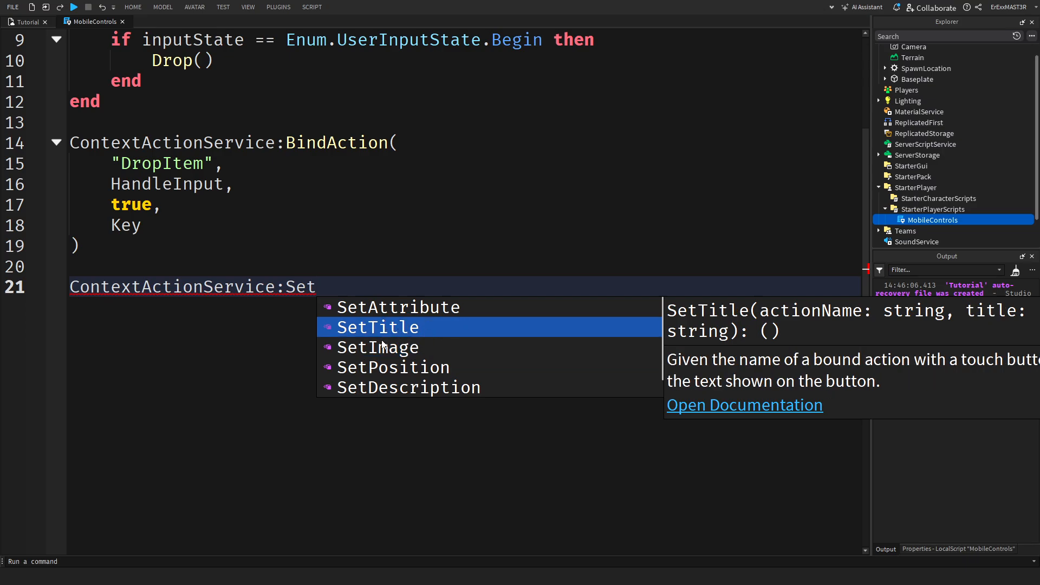
mouse_move(450, 337)
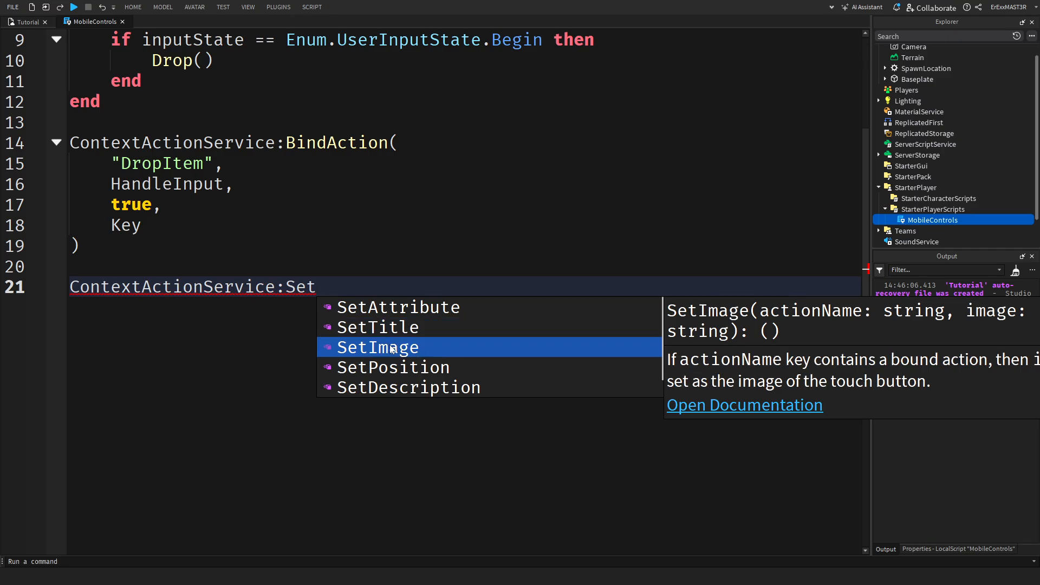
mouse_move(377, 326)
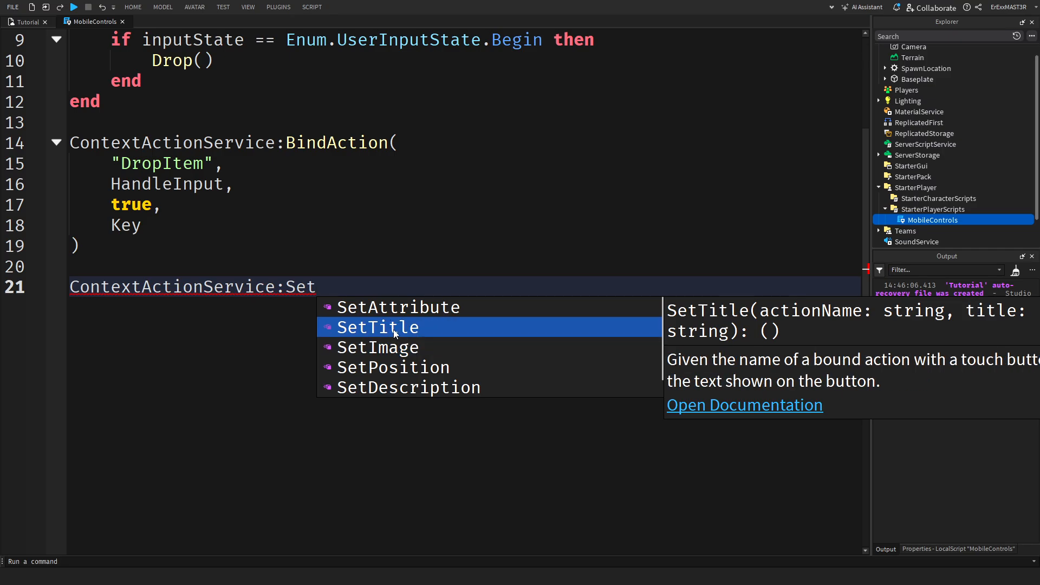
click(377, 327)
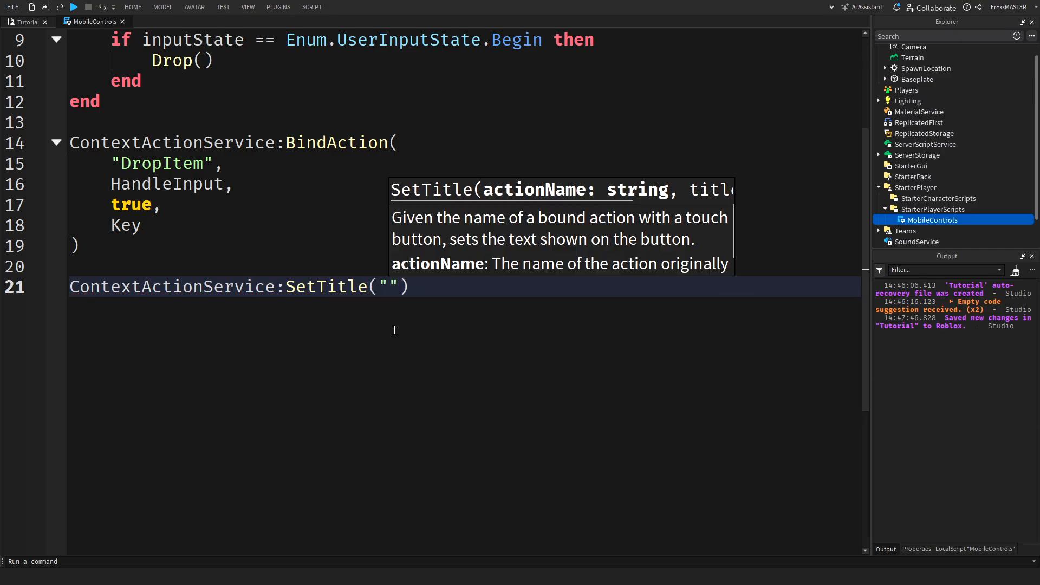
text(DropIt)
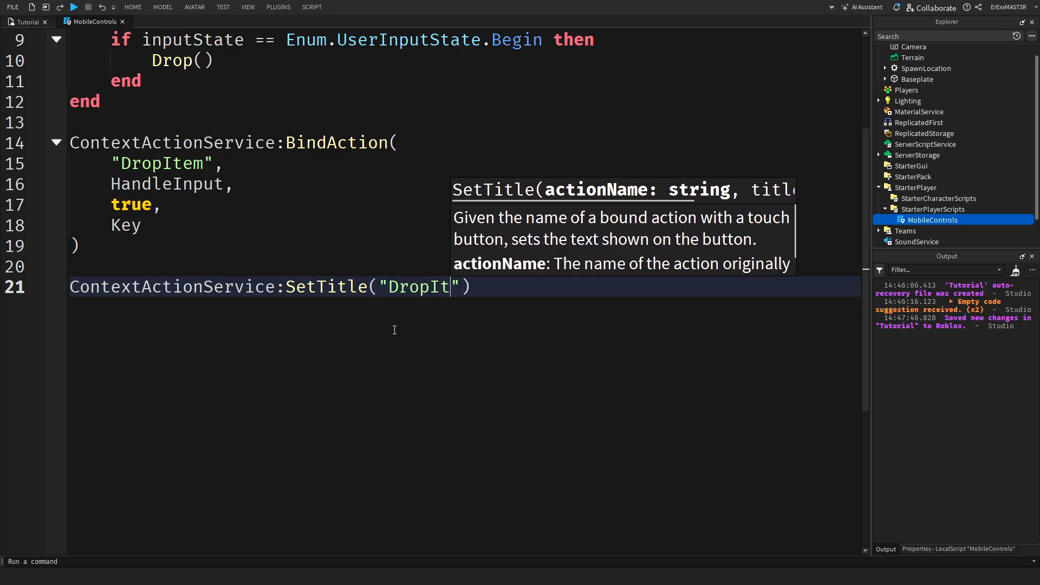
text(em)
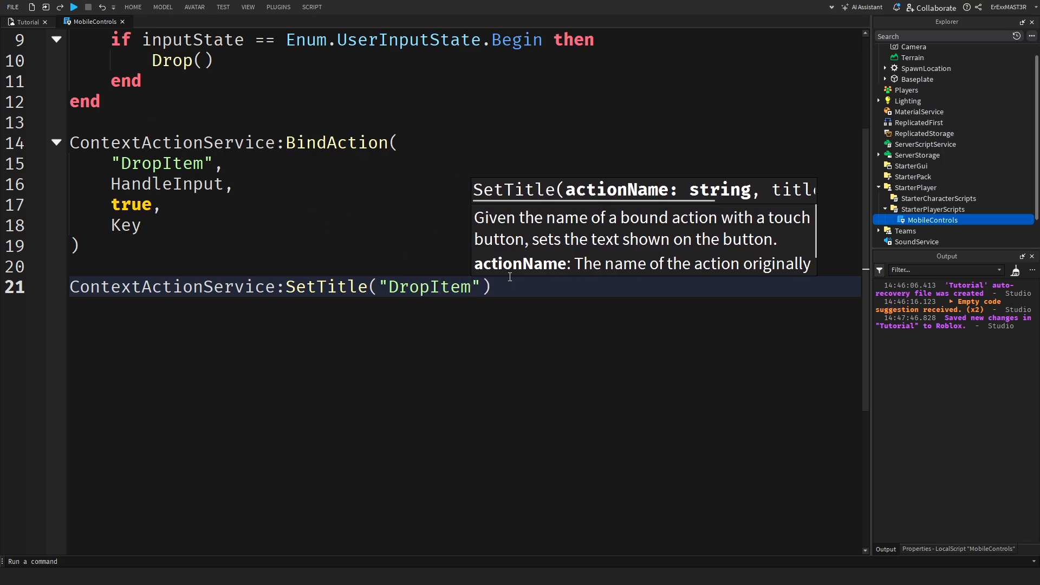
text(, "Drop)
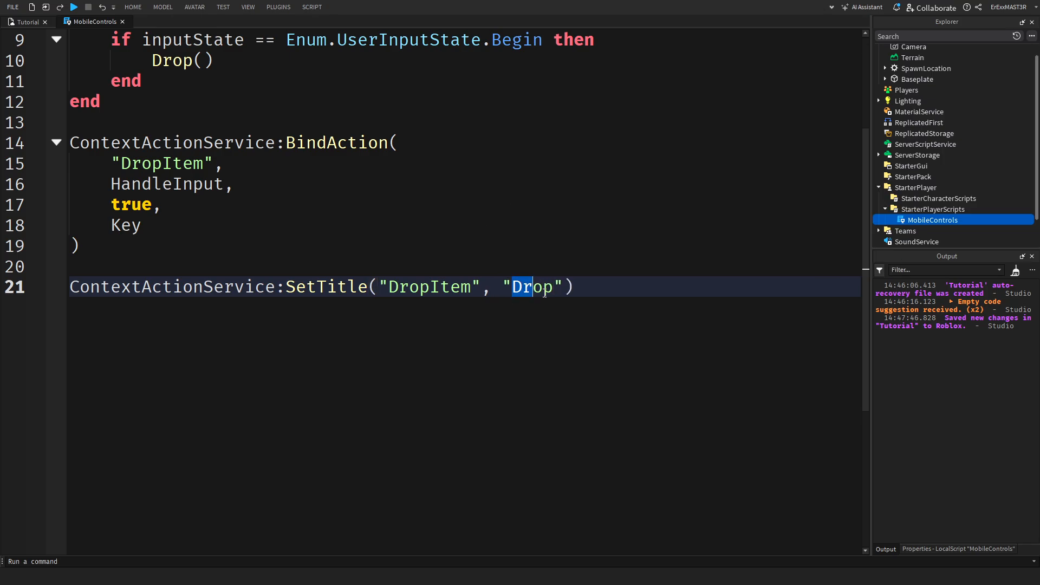
click(580, 287)
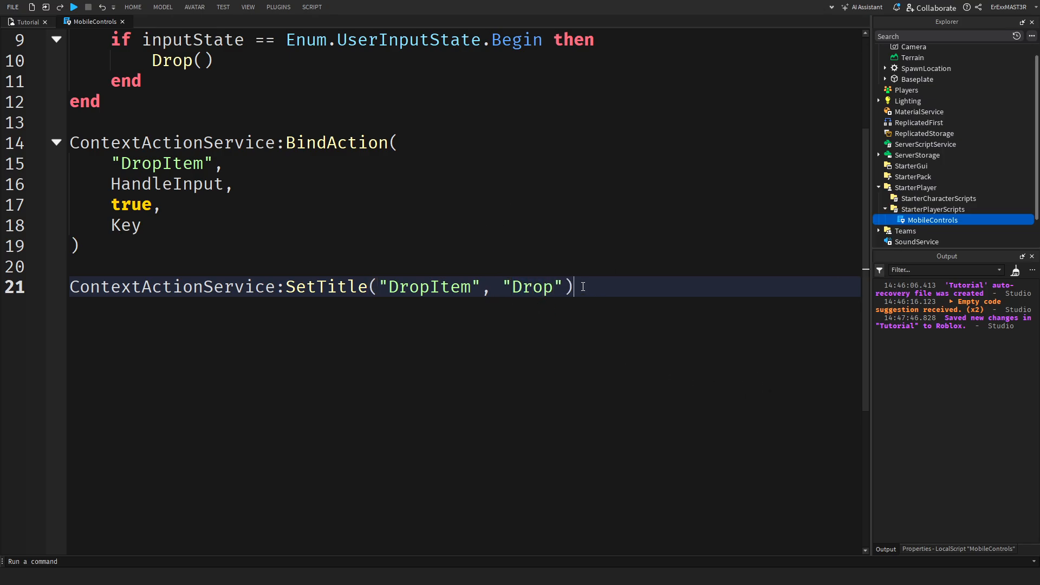
text(task.wait(.5)
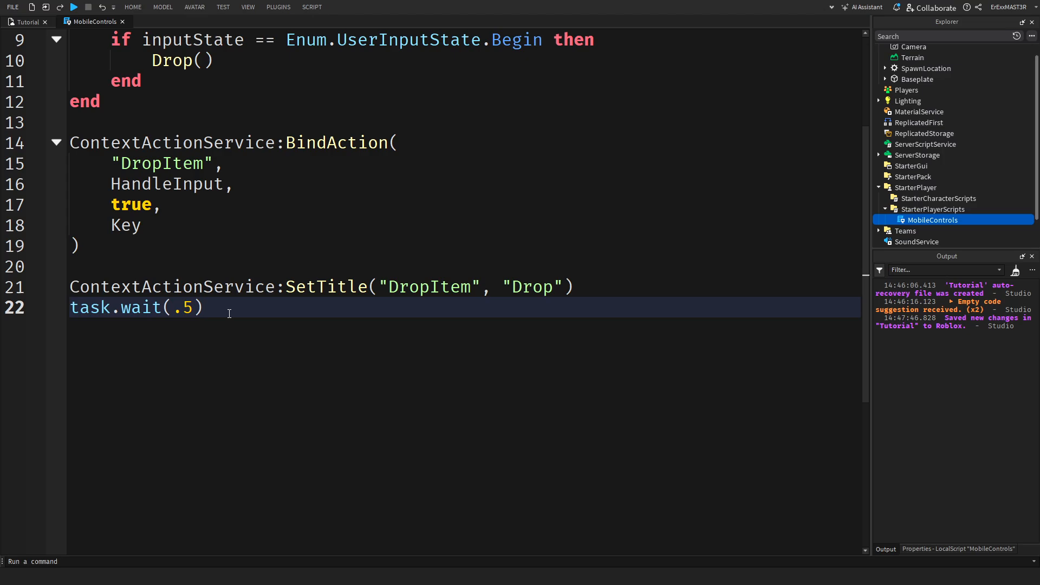
mouse_move(243, 310)
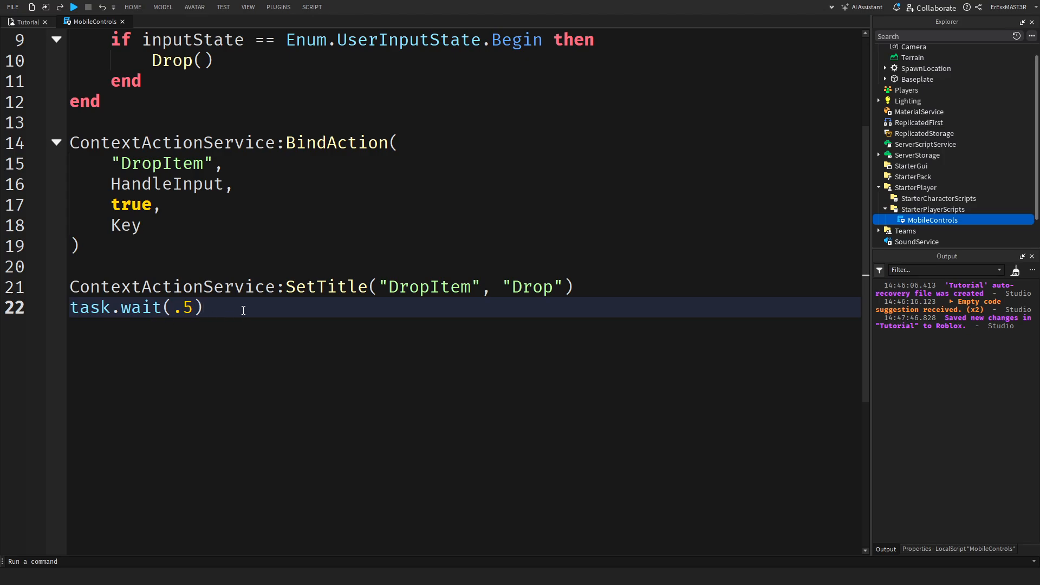
mouse_move(488, 316)
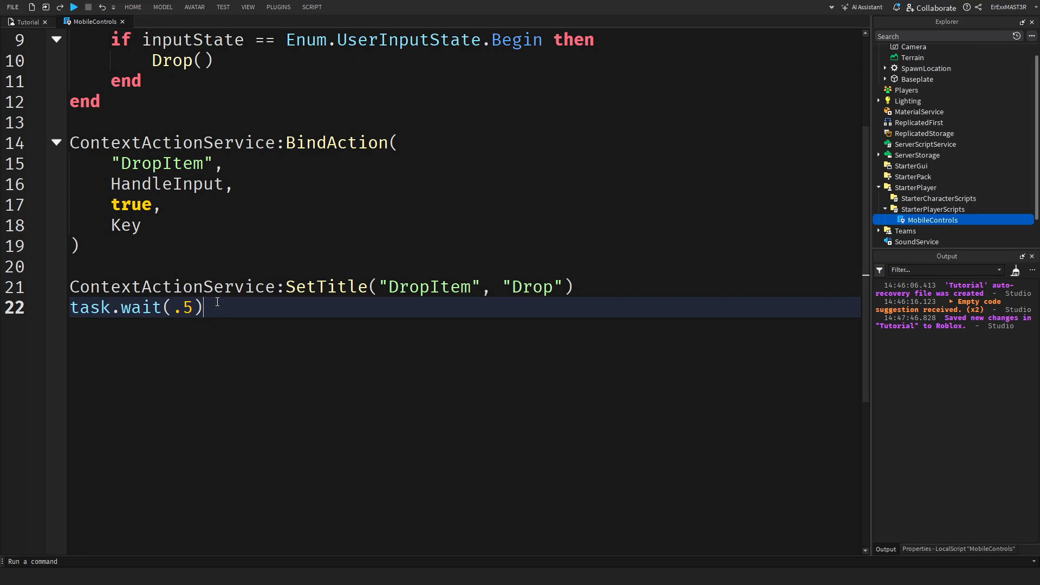
Step: Add ContextActionService:SetPosition("DropItem", UDim2.new(0, 123, 0, -20))
text(co)
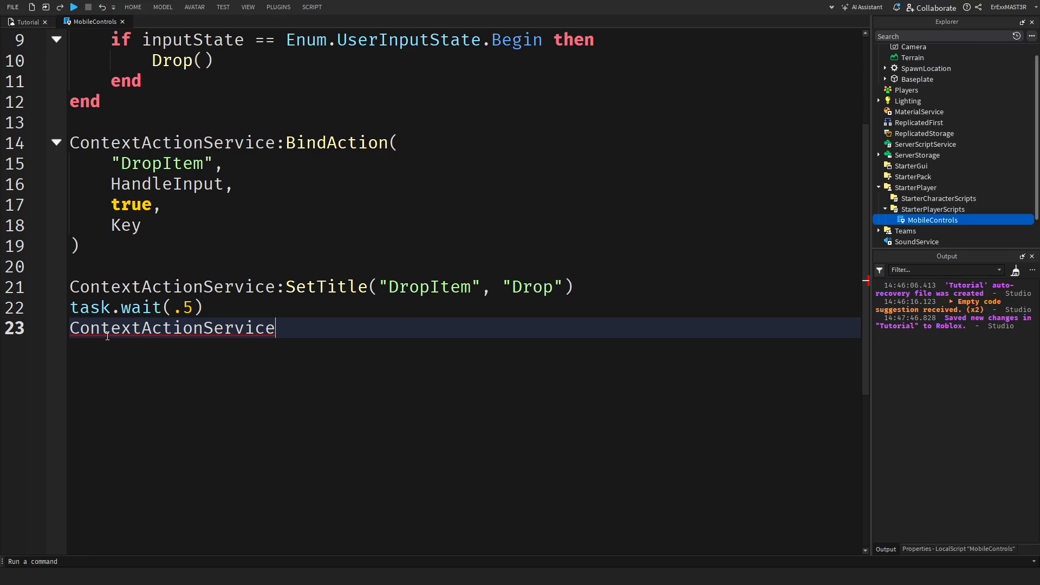
text(:SetPosition())
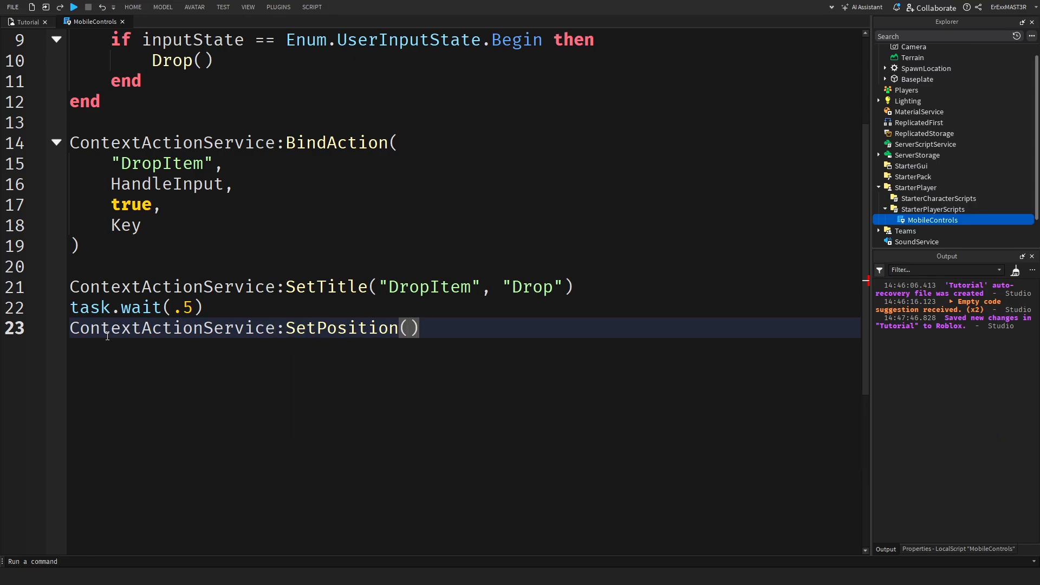
text("Drop")
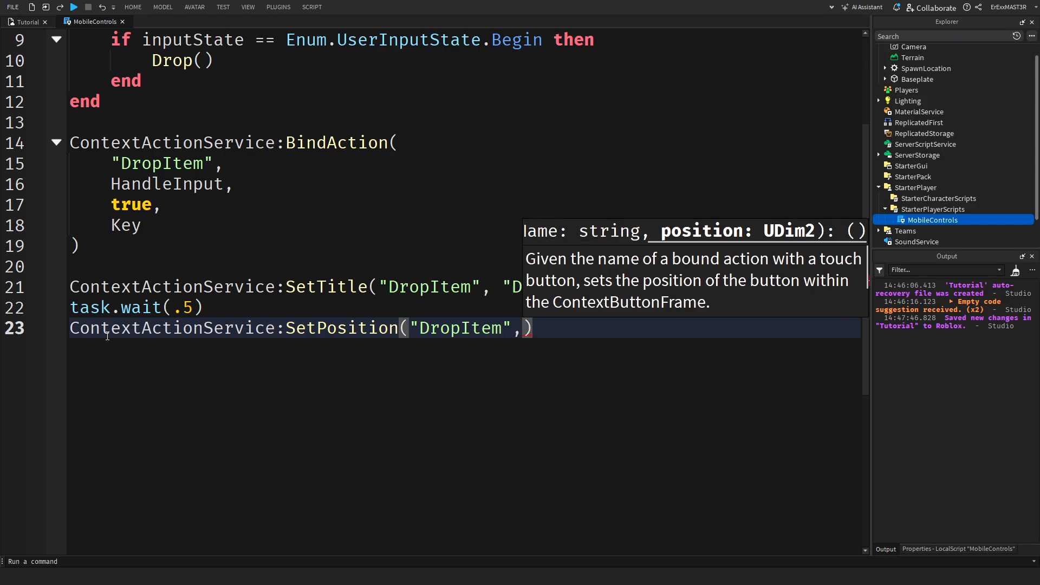
text(UDim2.)
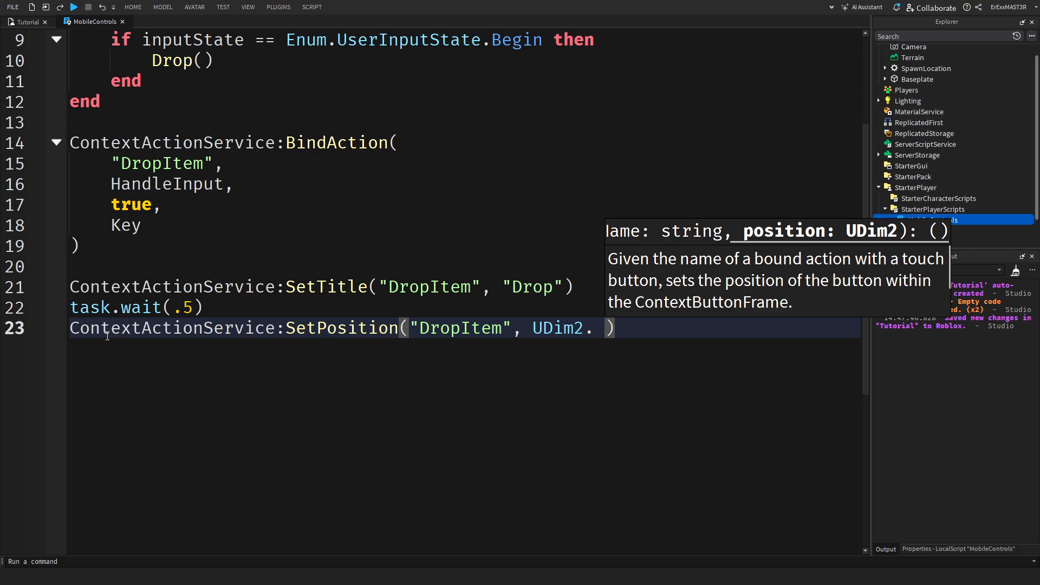
text(new()
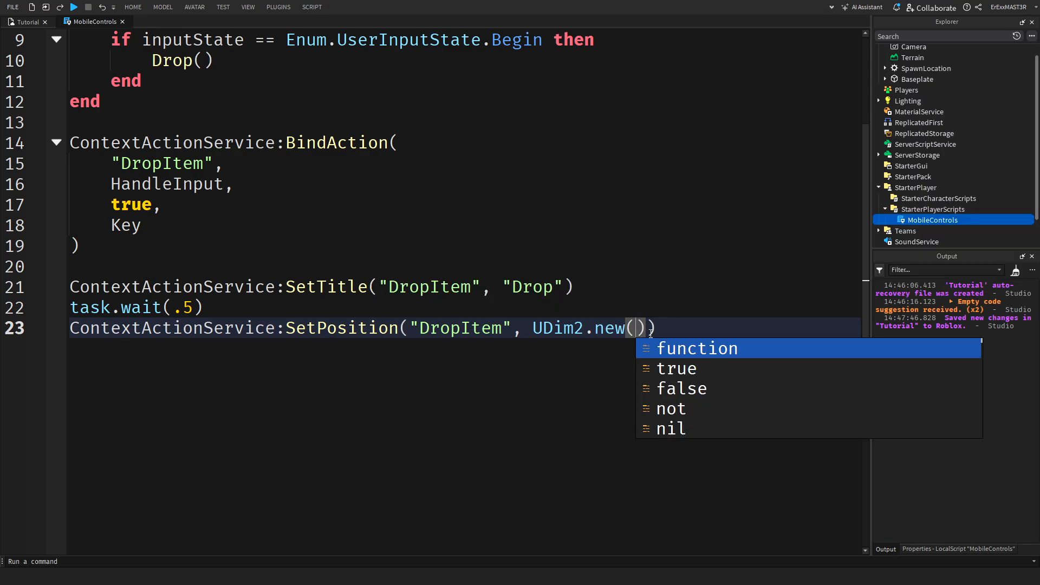
text(0,)
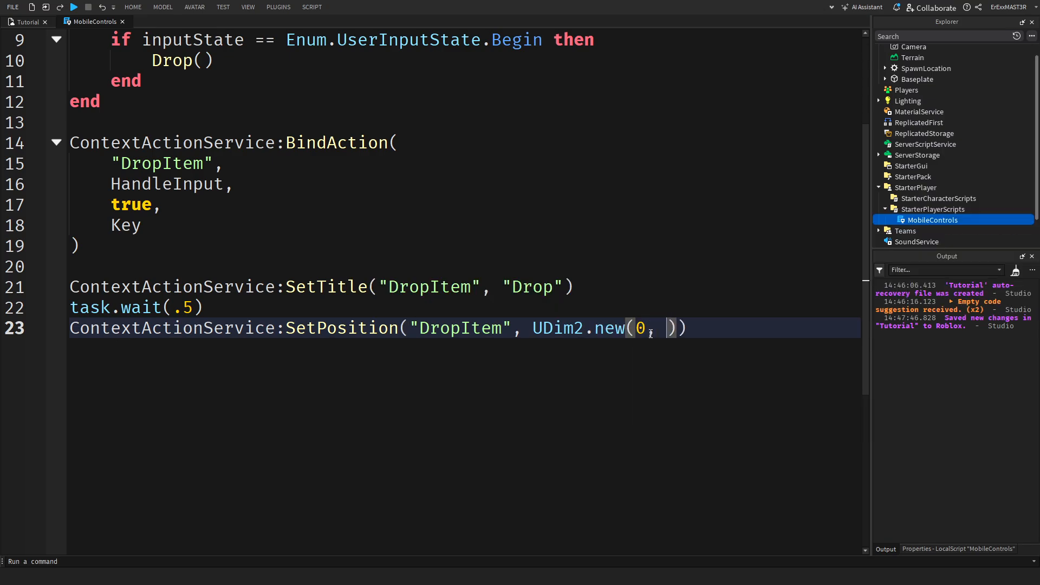
text(123,)
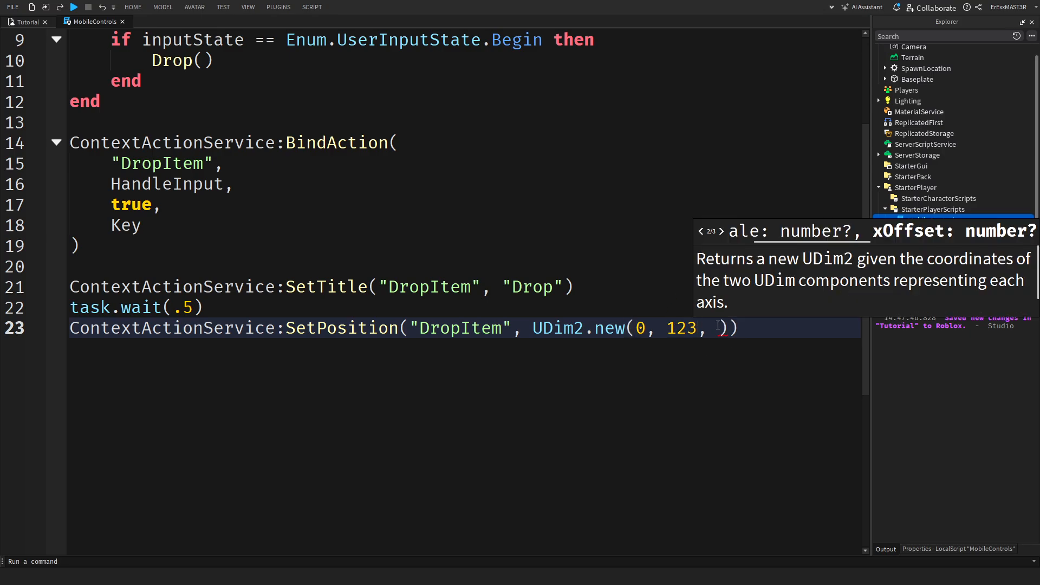
text(0,)
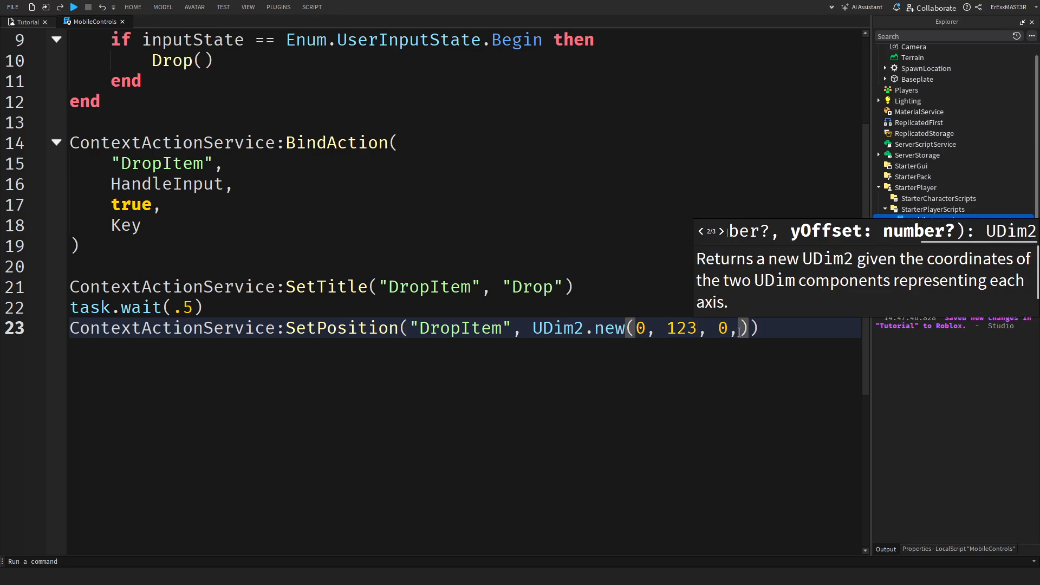
text(-)
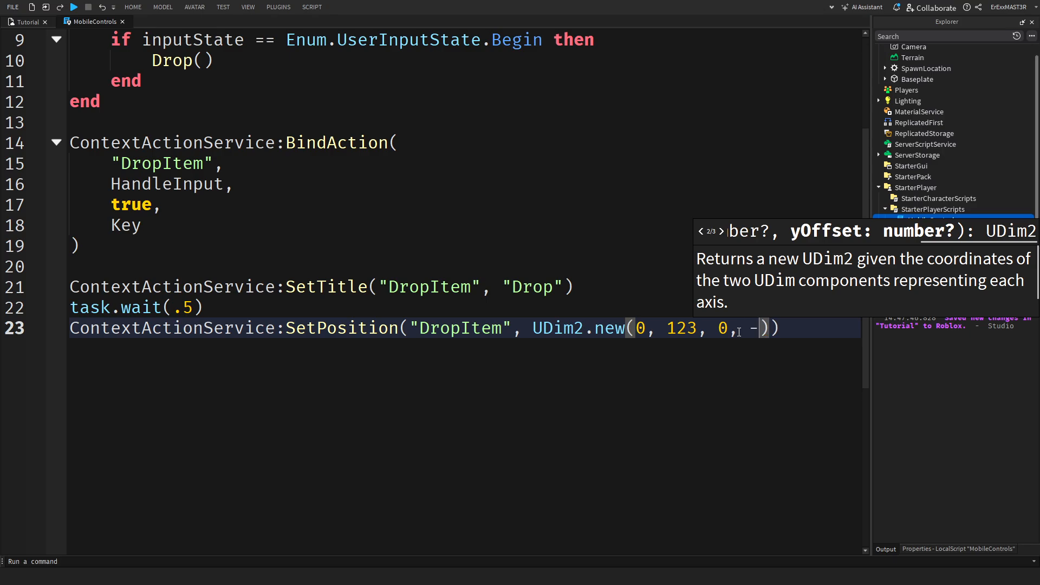
text(20)
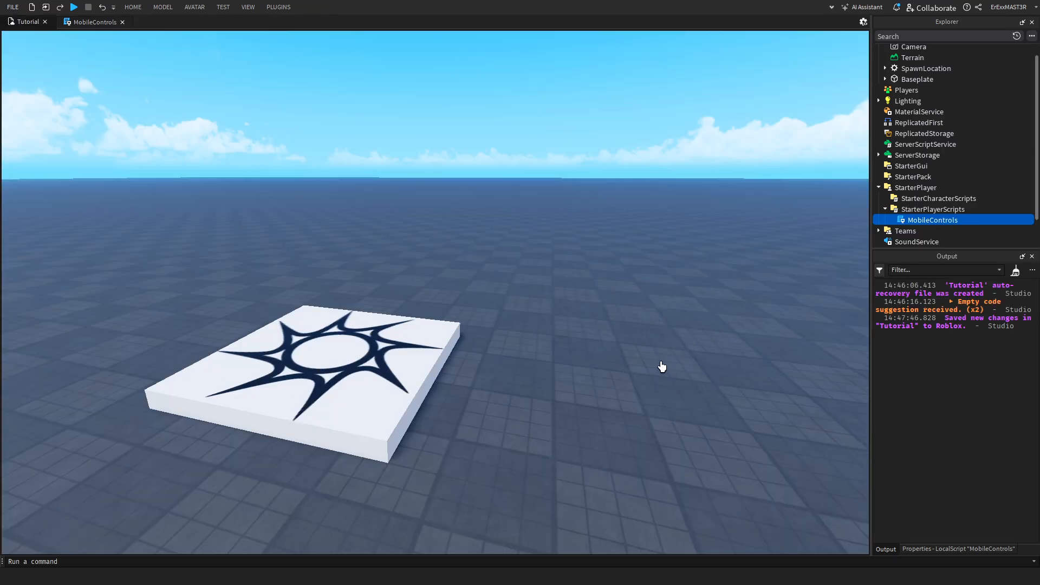
Step: Enable Device emulation on the TEST tab, then return to HOME
click(223, 6)
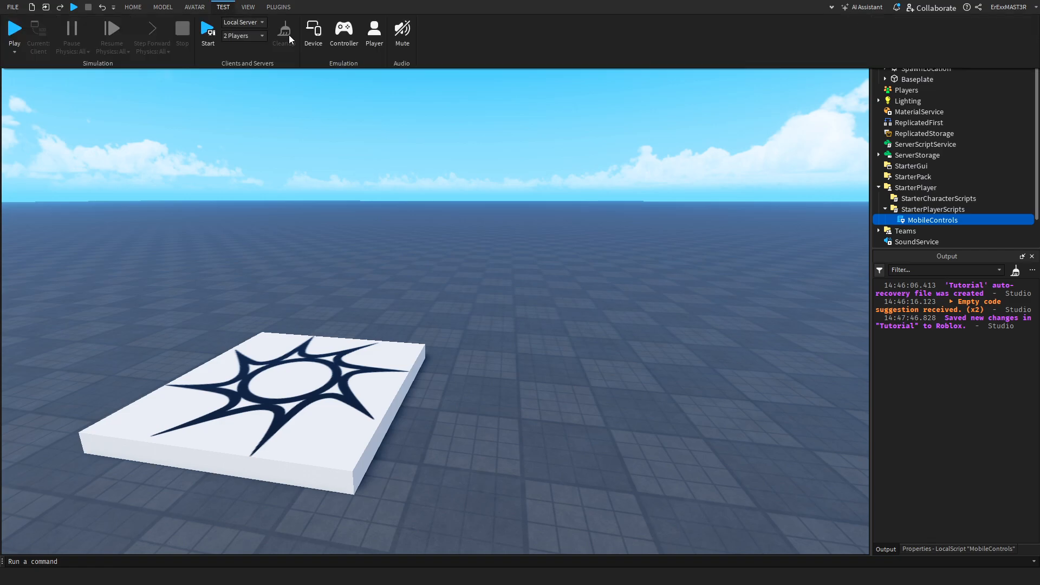
click(313, 32)
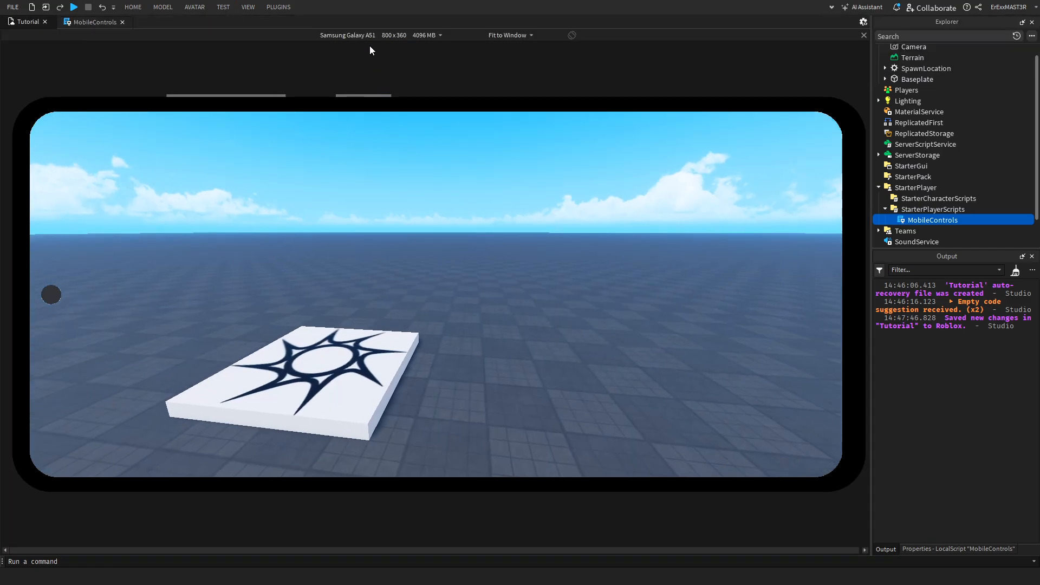
click(348, 36)
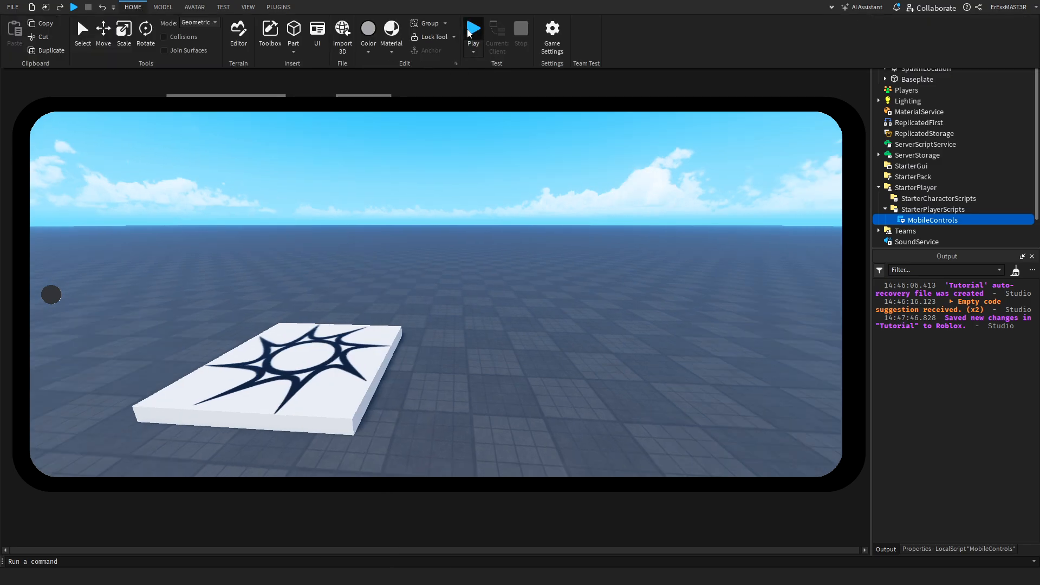
Step: Start Play and tap the Drop touch button repeatedly to log "Item Dropped!"
click(473, 30)
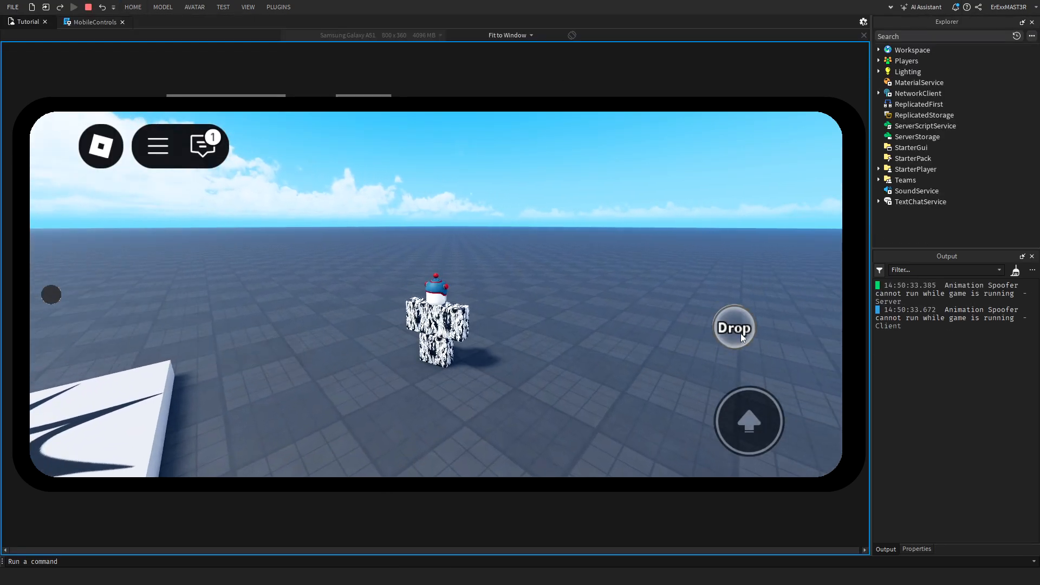
click(733, 328)
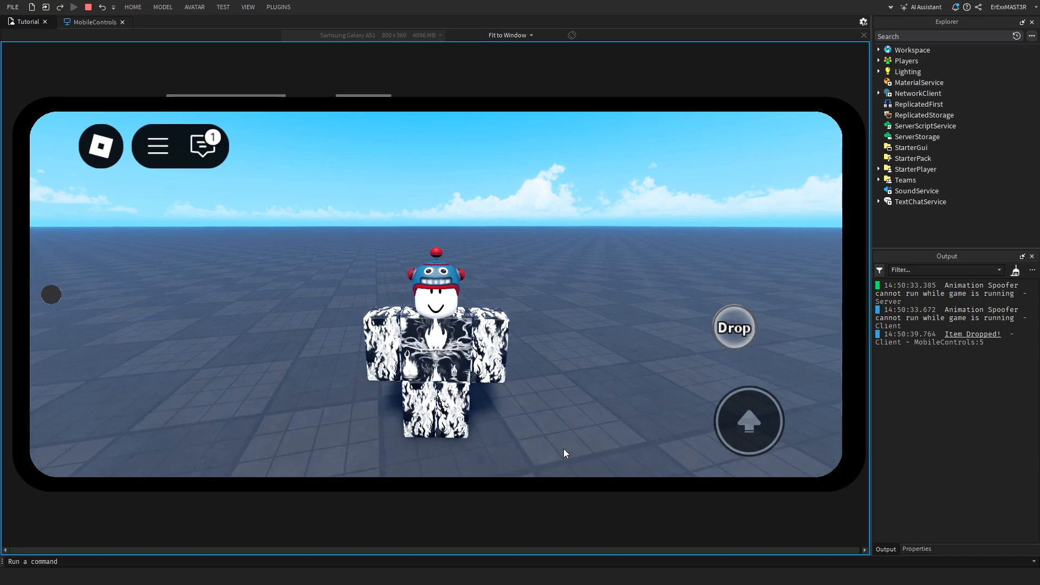
click(734, 328)
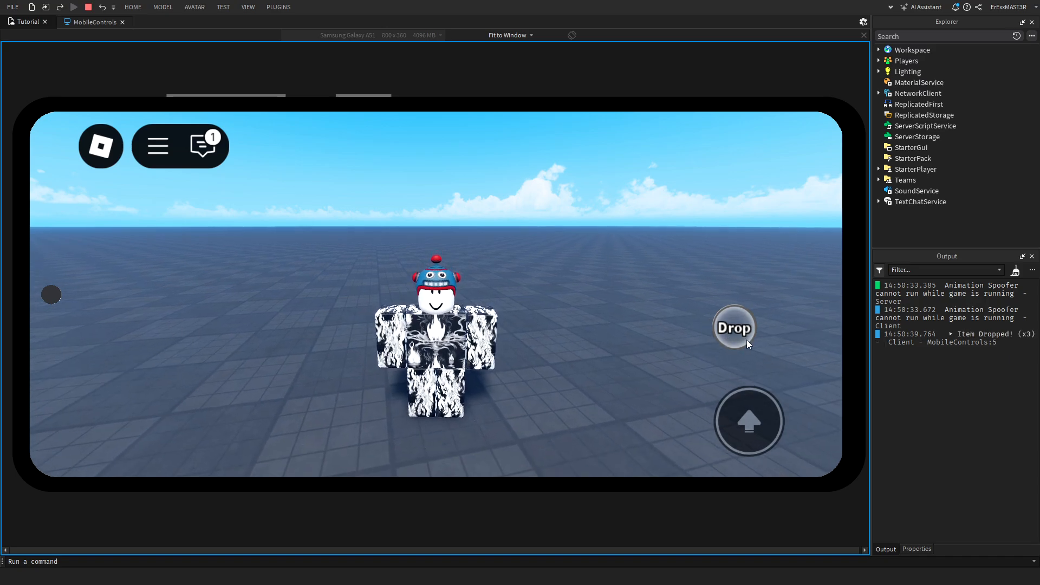
click(733, 328)
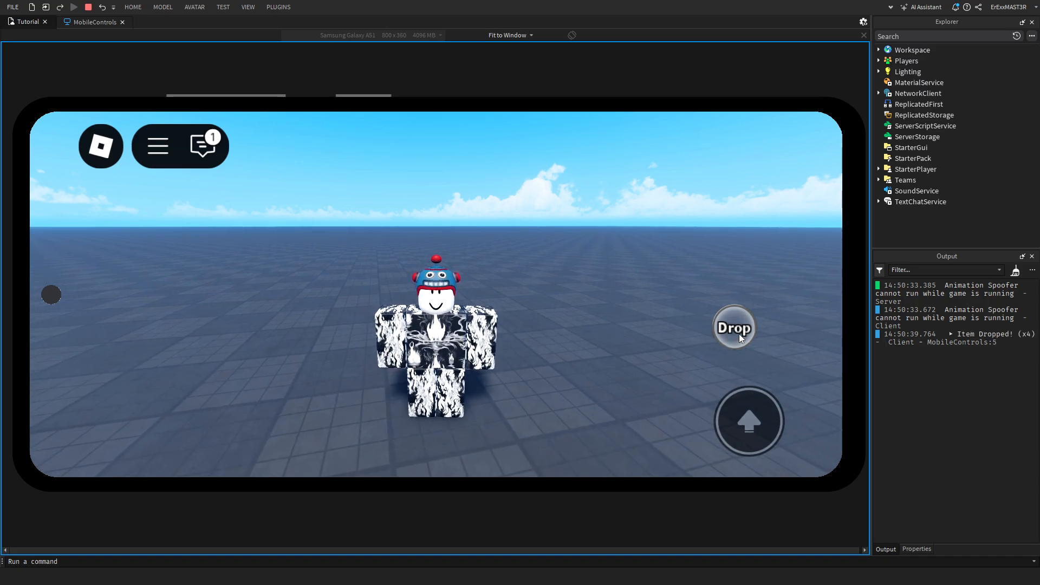